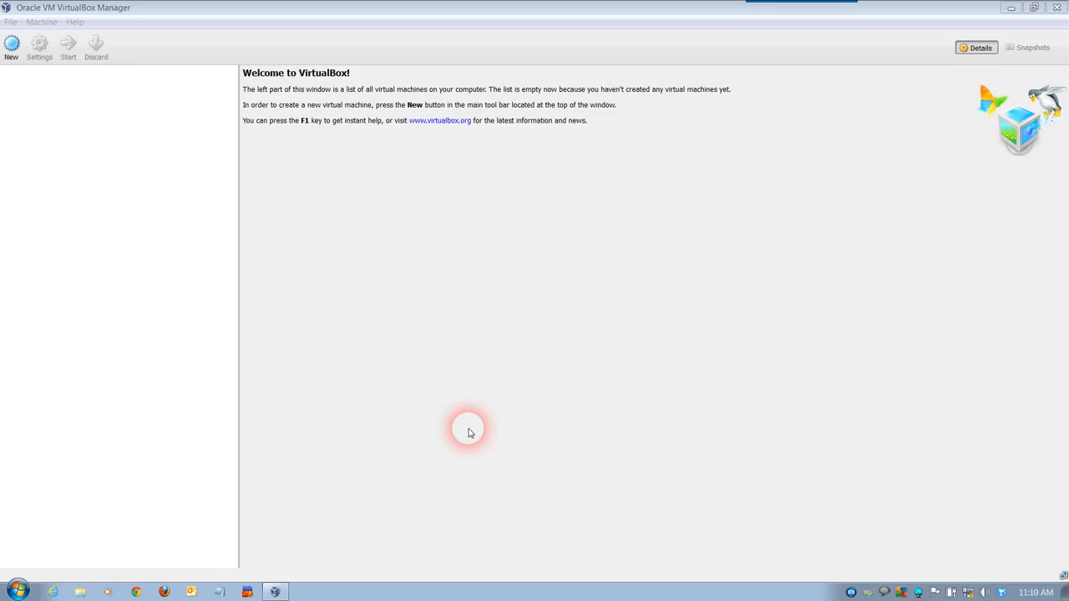
{"action": "mouse_move", "coordinate": [16, 47]}
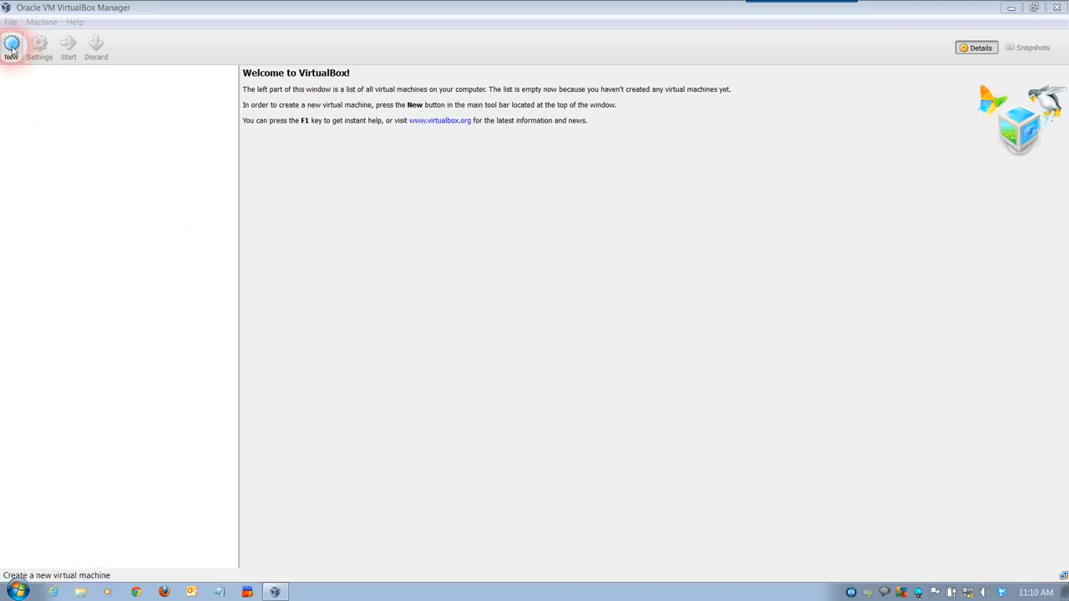
Start a new virtual machine named 'Brett SME Server'
{"action": "left_click", "coordinate": [12, 47]}
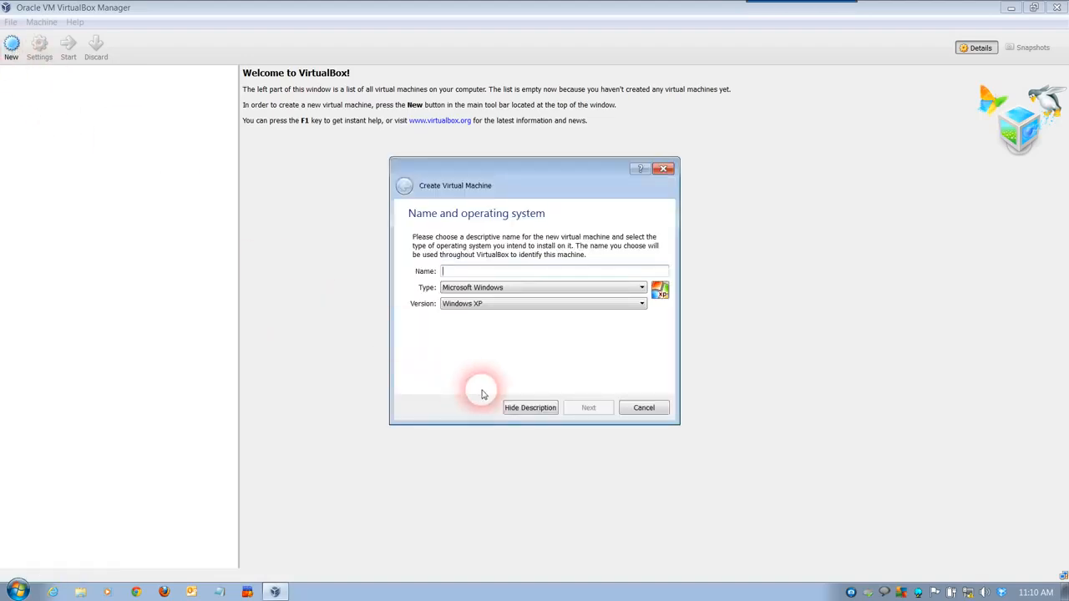
{"action": "type", "text": "Brett-"}
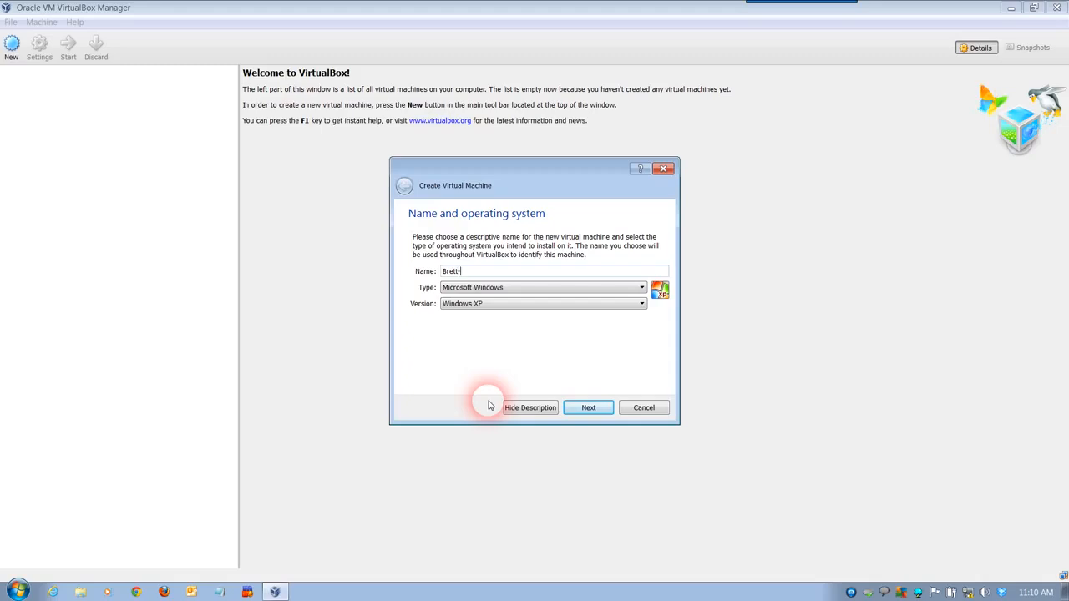
{"action": "type", "text": "SME"}
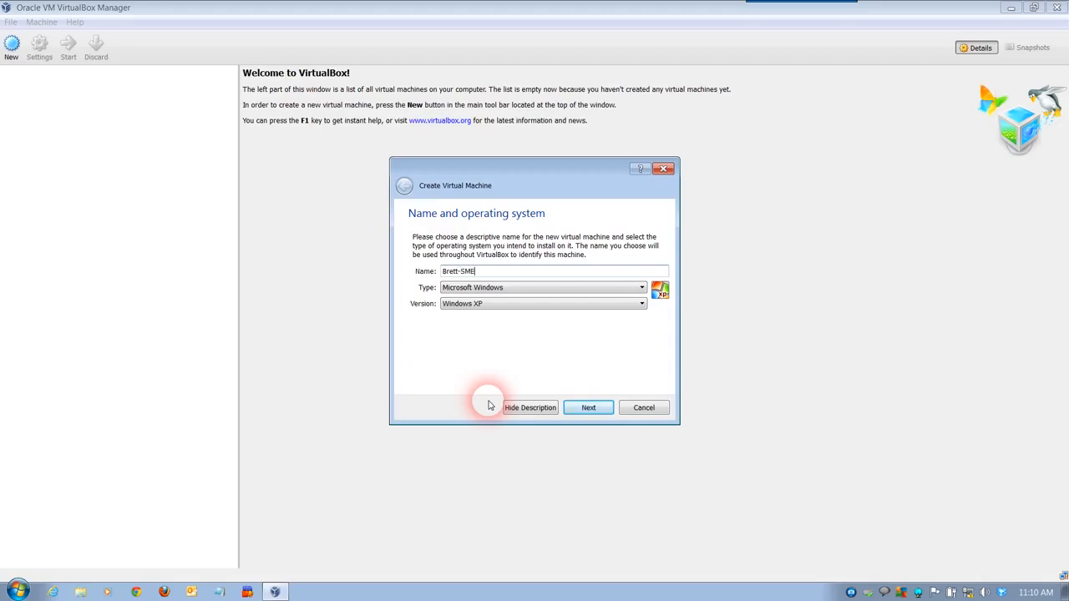
{"action": "type", "text": "Server"}
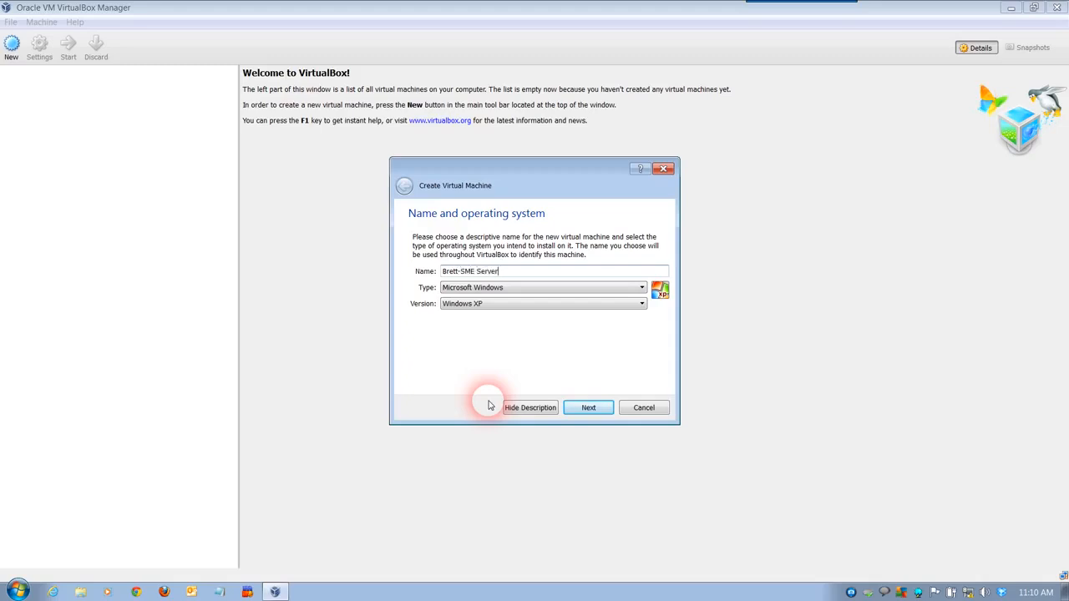
Set the machine's operating system type to Linux, version Linux 2.6
{"action": "left_click", "coordinate": [642, 287]}
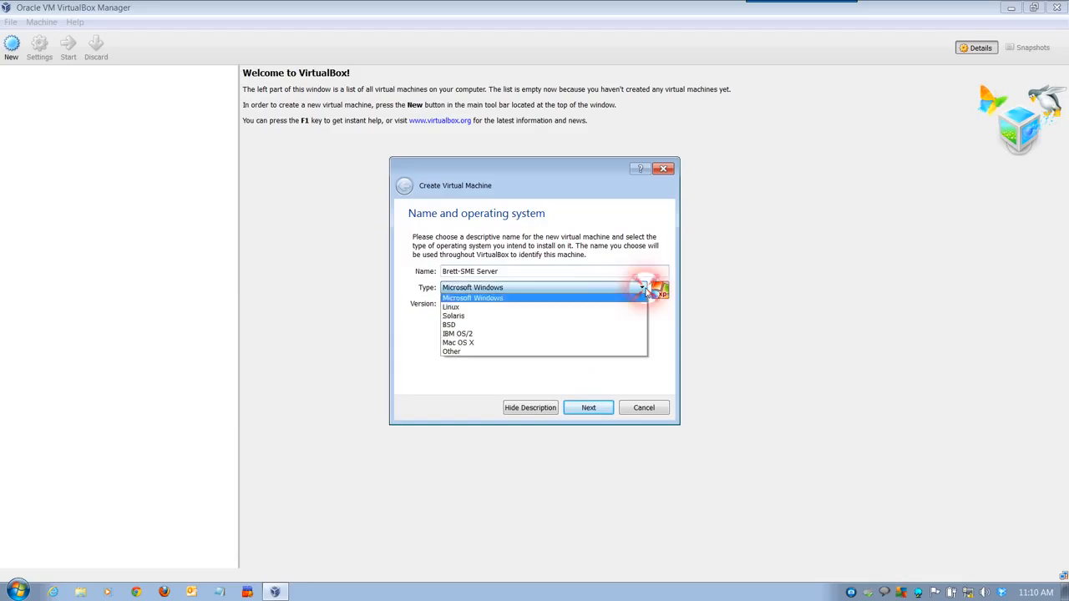
{"action": "left_click", "coordinate": [451, 306]}
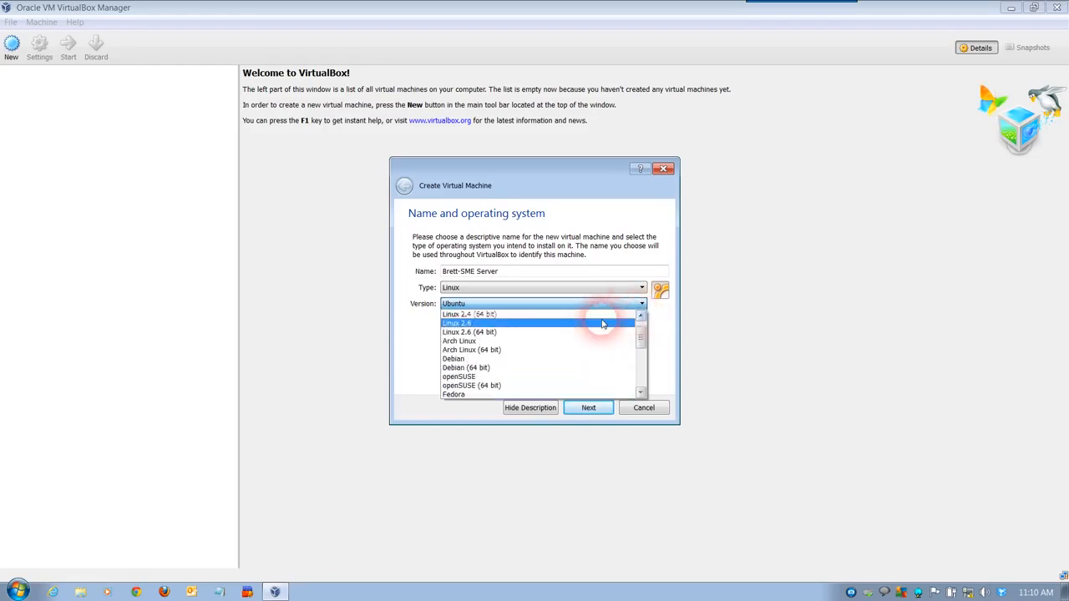
{"action": "left_click", "coordinate": [458, 323]}
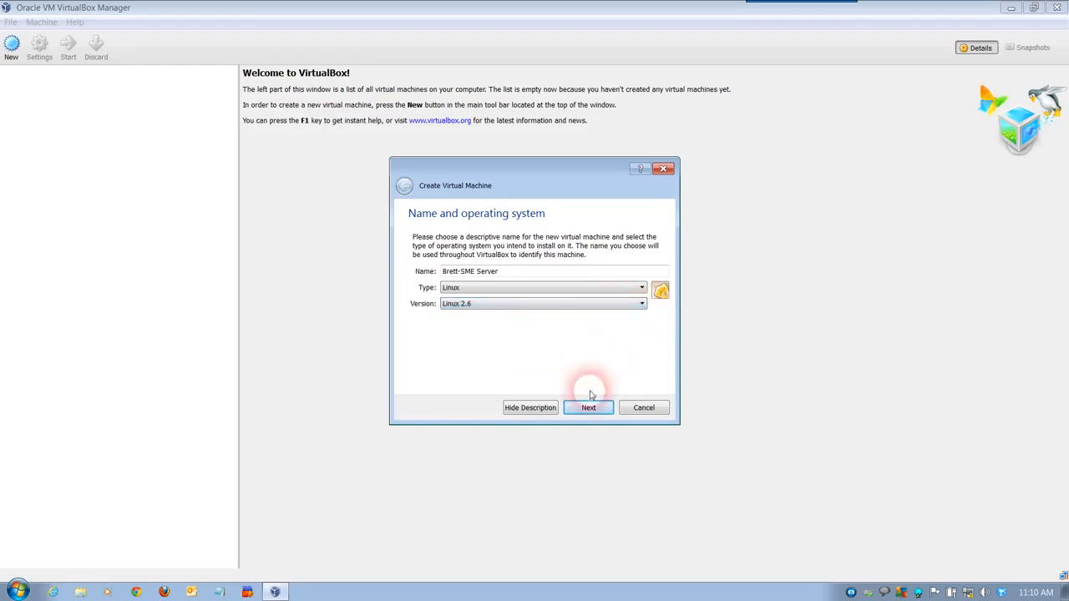
Allocate 2048 MB of memory to the machine and continue to the hard drive step
{"action": "left_click", "coordinate": [588, 408]}
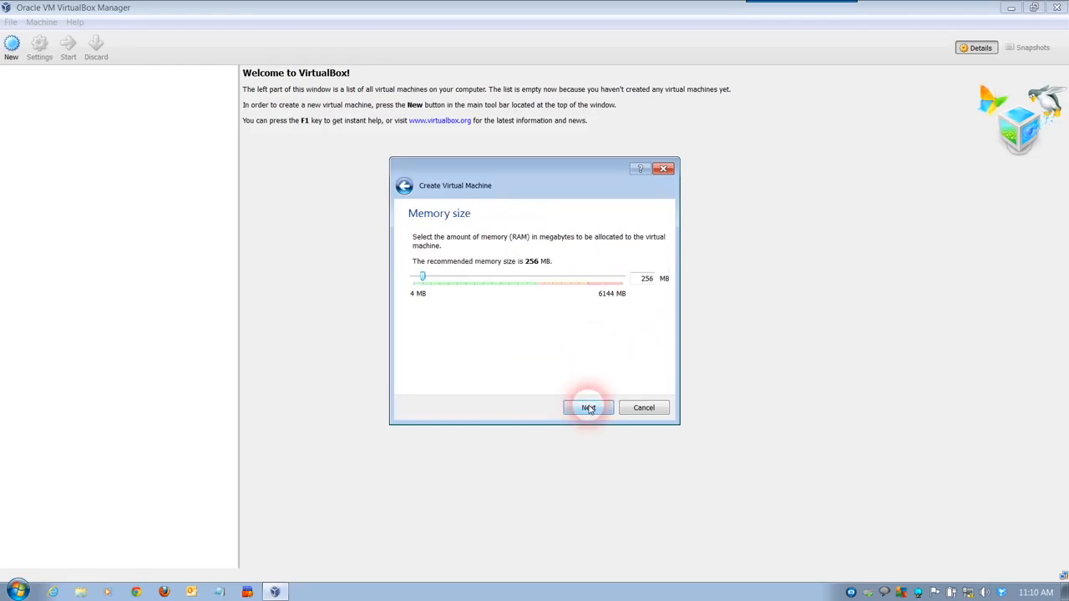
{"action": "left_click_drag", "start_coordinate": [421, 278], "coordinate": [441, 277]}
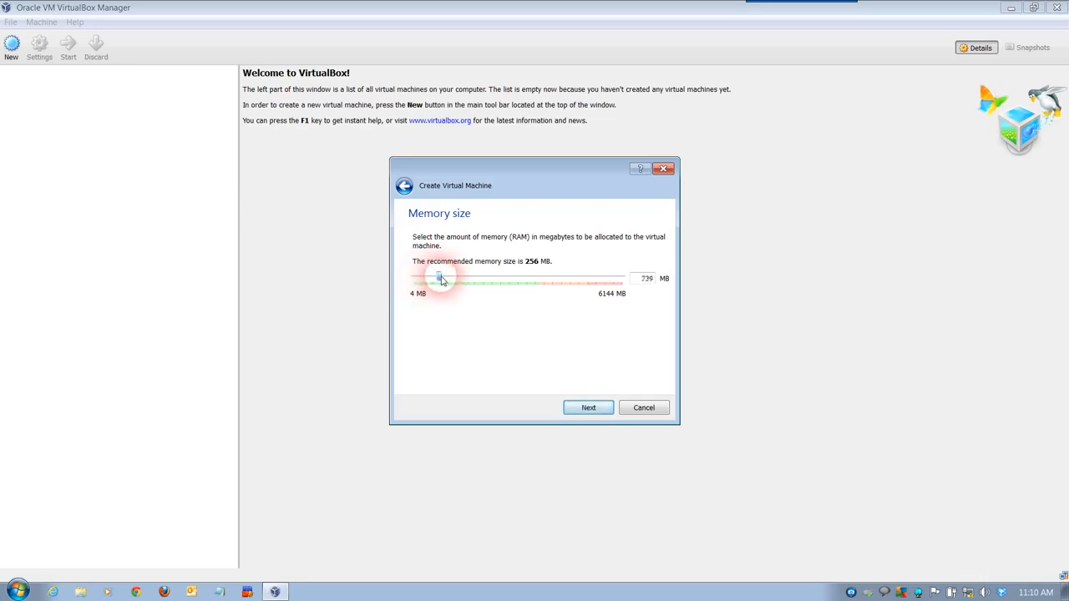
{"action": "left_click_drag", "start_coordinate": [441, 277], "coordinate": [466, 277]}
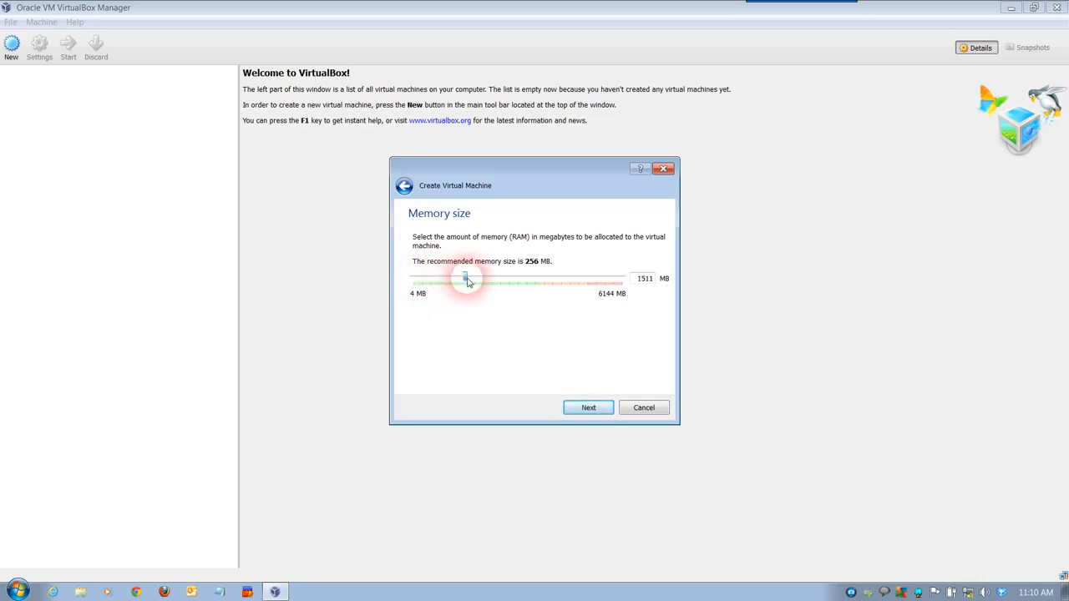
{"action": "left_click_drag", "start_coordinate": [466, 277], "coordinate": [478, 277]}
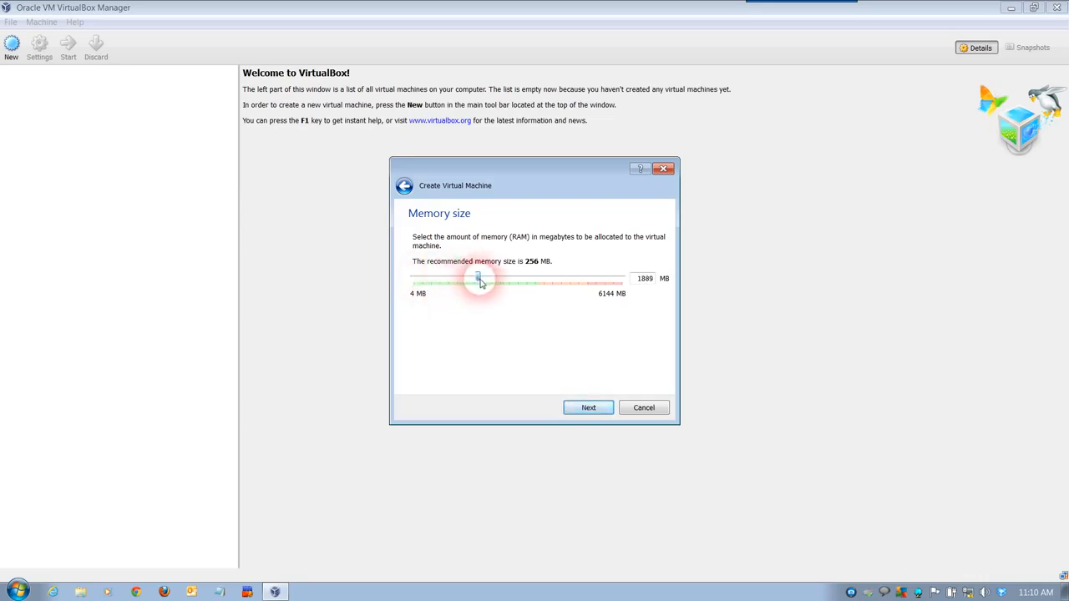
{"action": "left_click_drag", "start_coordinate": [477, 277], "coordinate": [484, 277]}
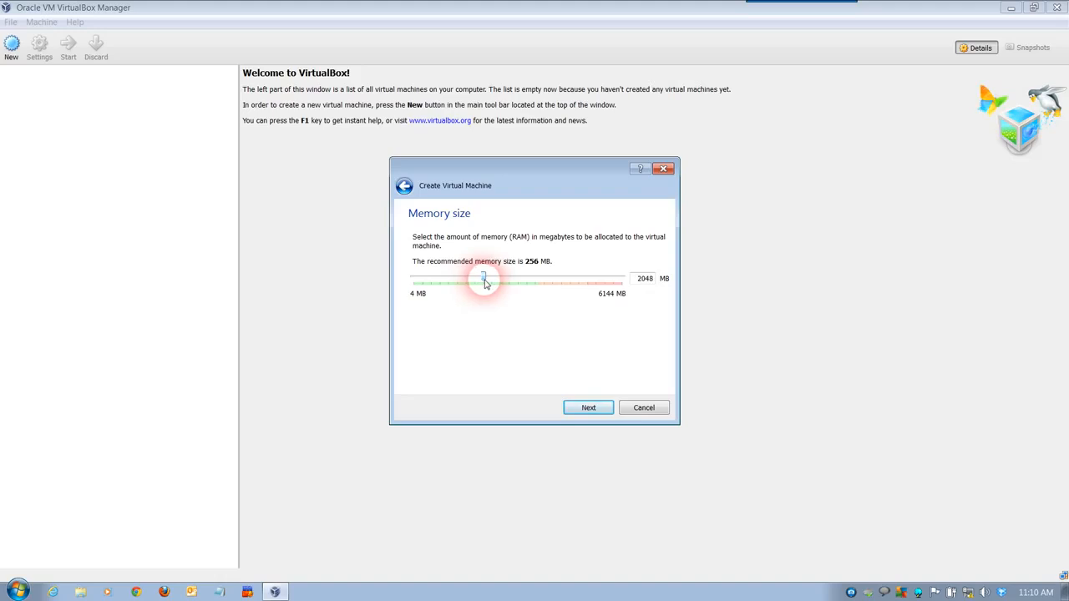
{"action": "left_click", "coordinate": [588, 407]}
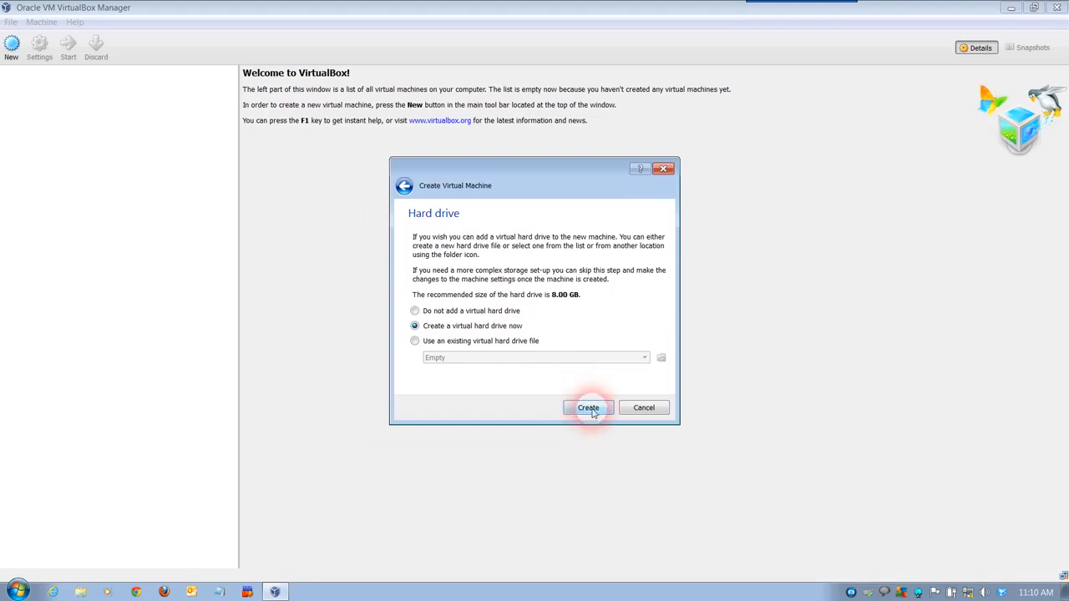
Create a new VDI virtual hard drive of 20.00 GB with the server's file name
{"action": "left_click", "coordinate": [588, 407]}
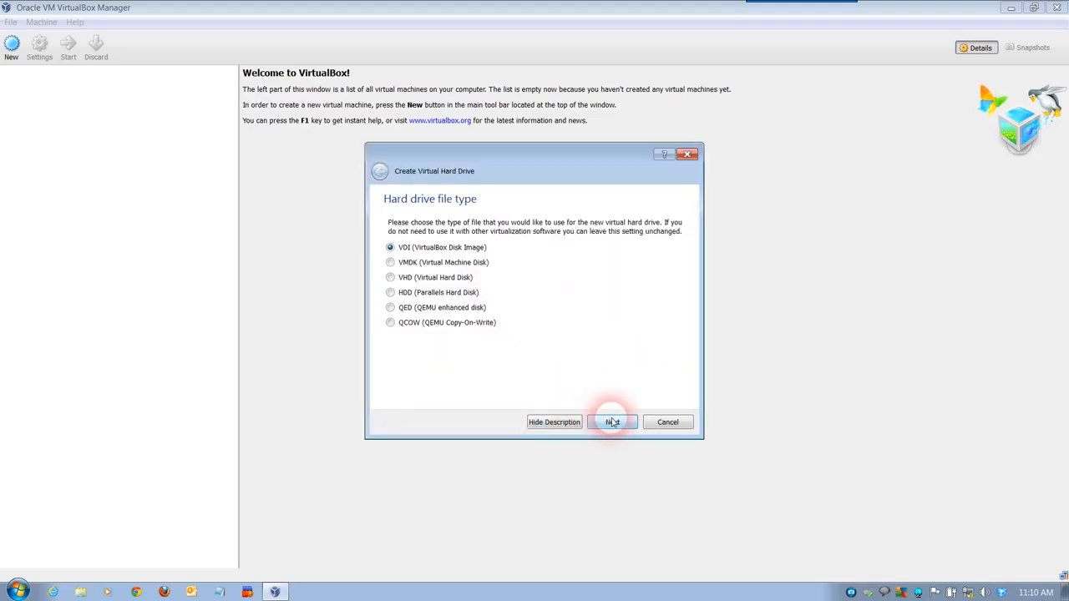
{"action": "left_click", "coordinate": [611, 420]}
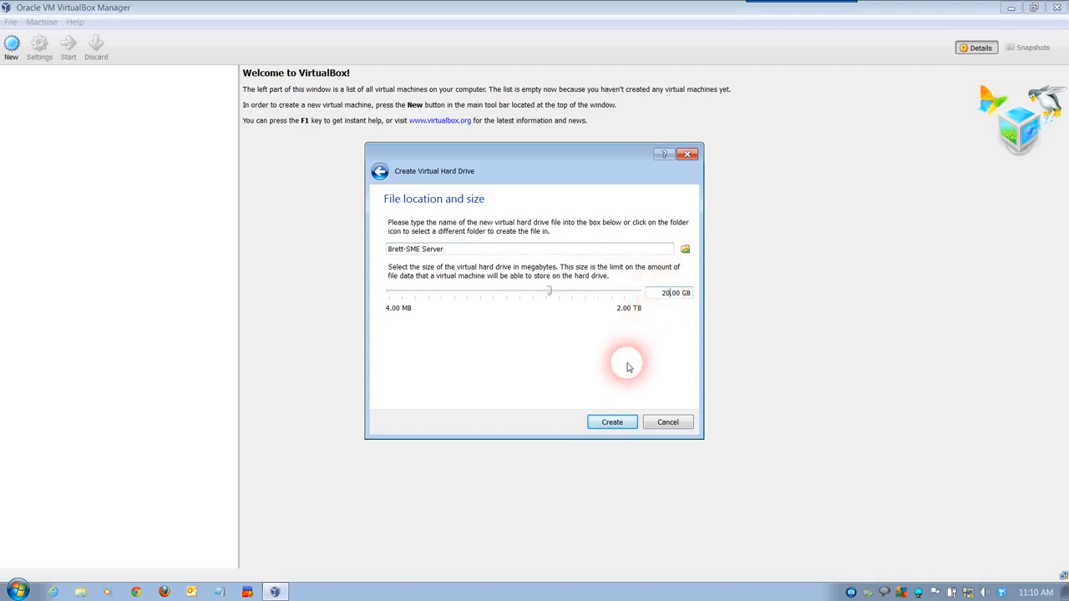
{"action": "left_click", "coordinate": [611, 421]}
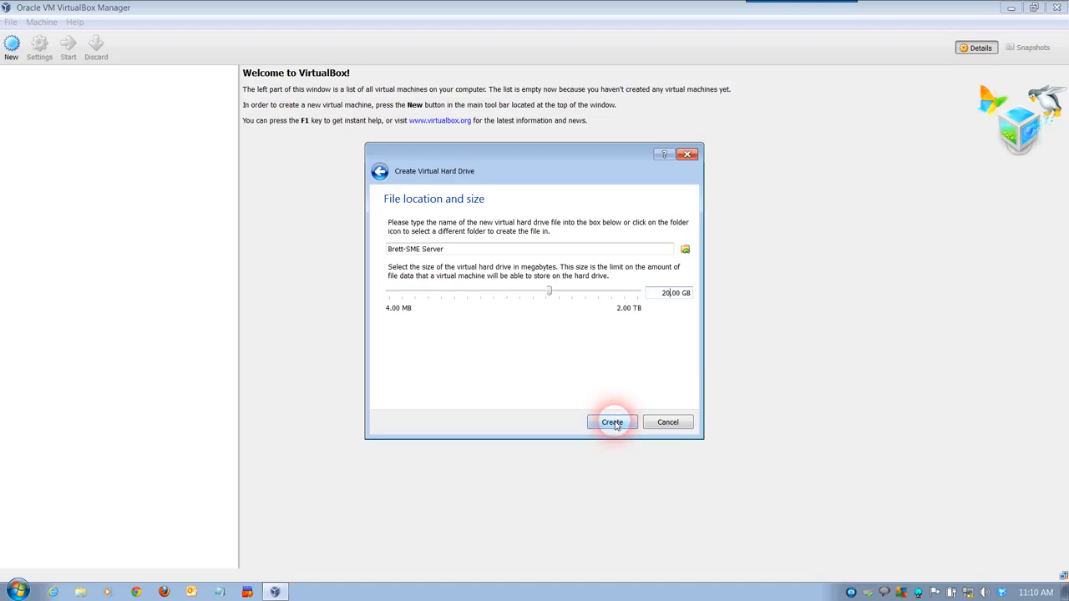
Finish the wizard so the Brett-SME Server machine is listed, powered off
{"action": "left_click", "coordinate": [612, 421]}
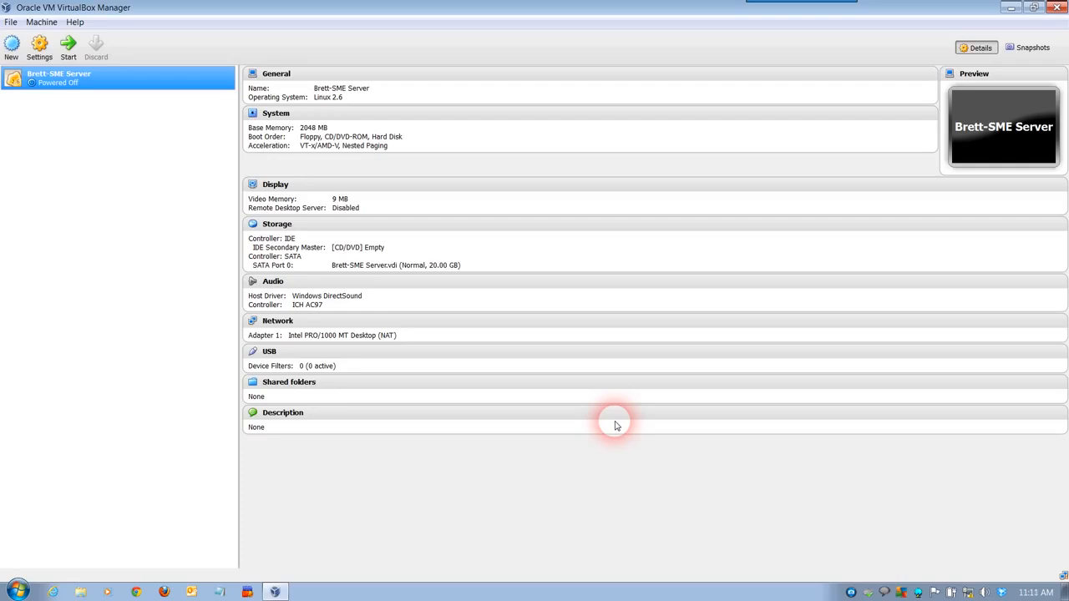
{"action": "mouse_move", "coordinate": [219, 352]}
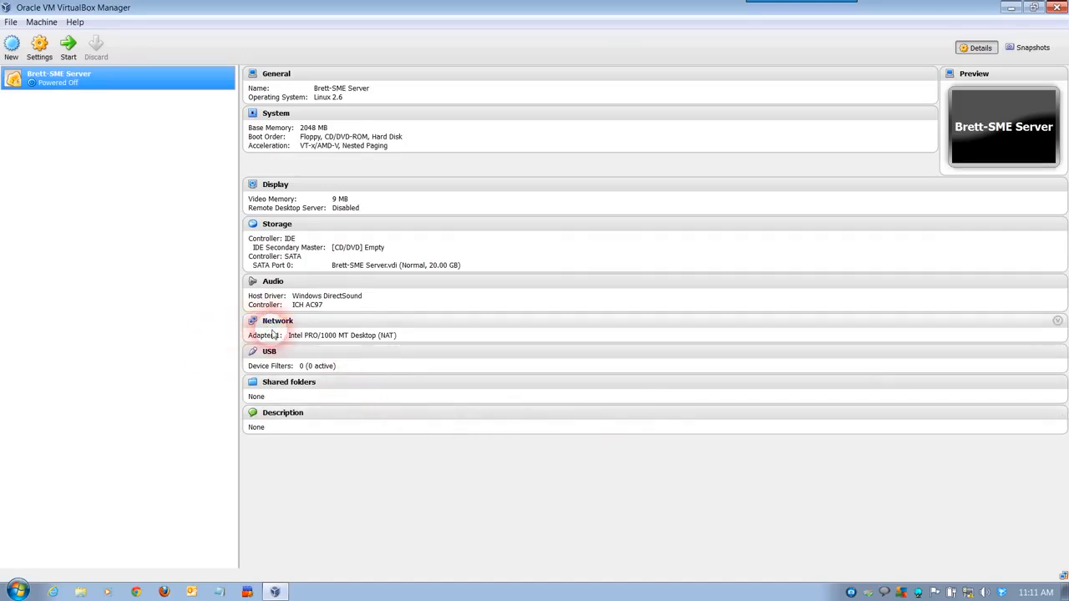
{"action": "mouse_move", "coordinate": [69, 47]}
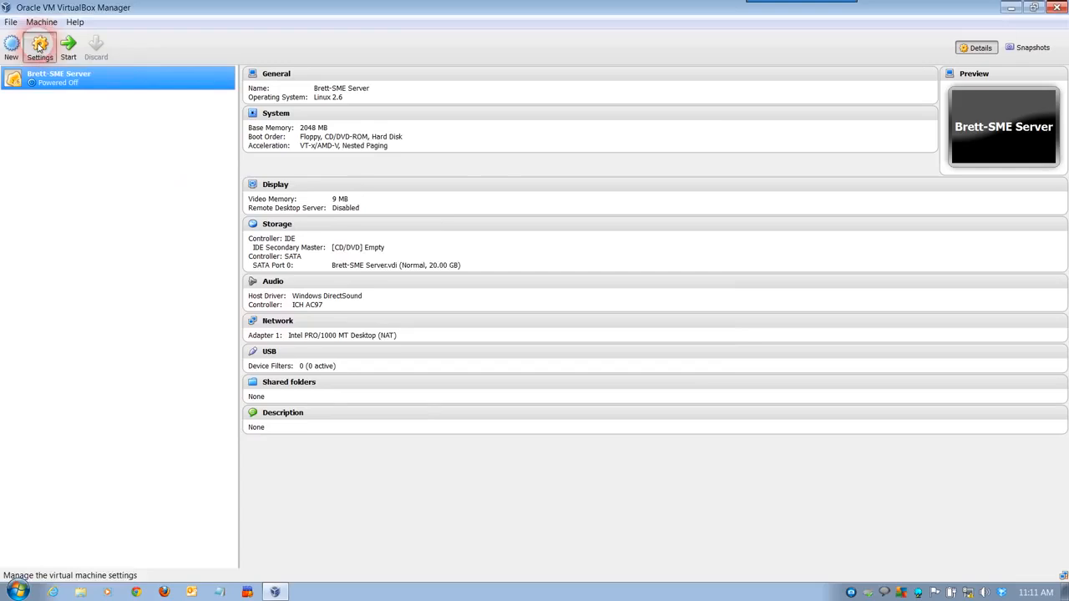
In the machine's network settings, attach adapter 1 to an internal network
{"action": "left_click", "coordinate": [36, 46]}
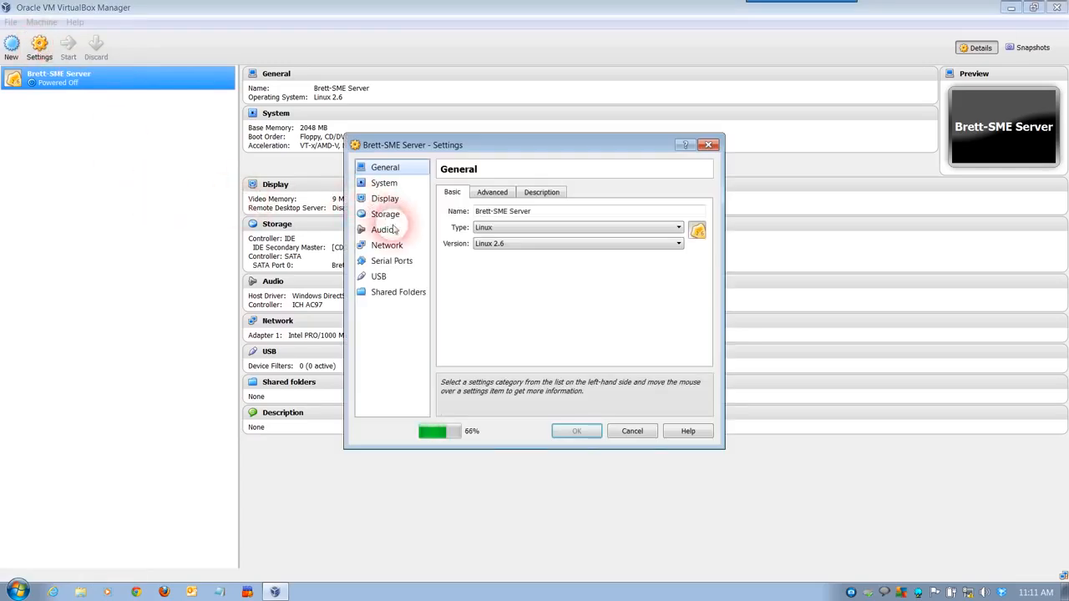
{"action": "left_click", "coordinate": [387, 244]}
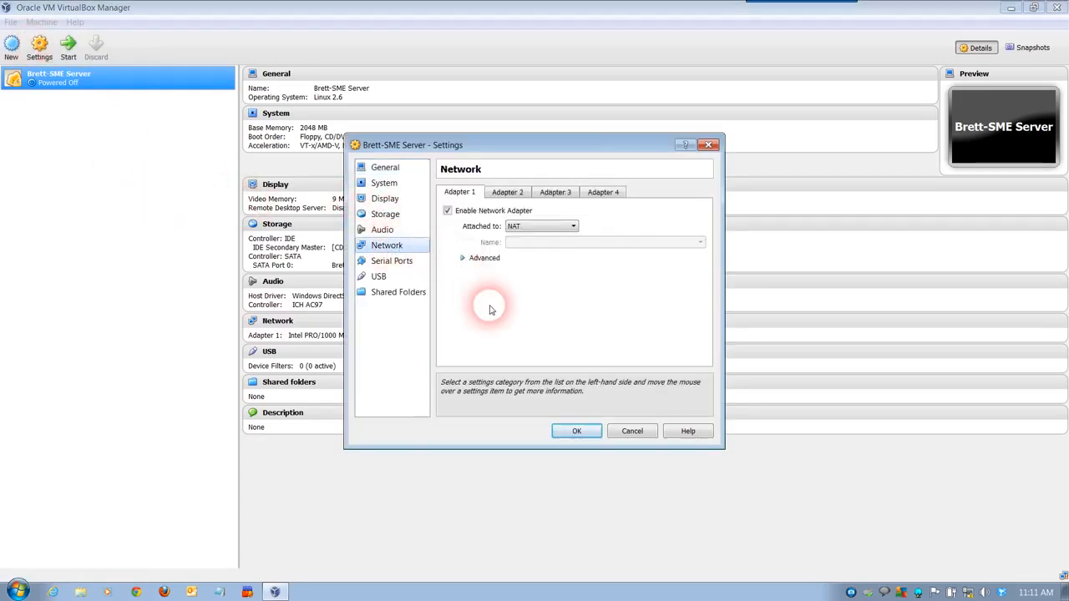
{"action": "mouse_move", "coordinate": [564, 238]}
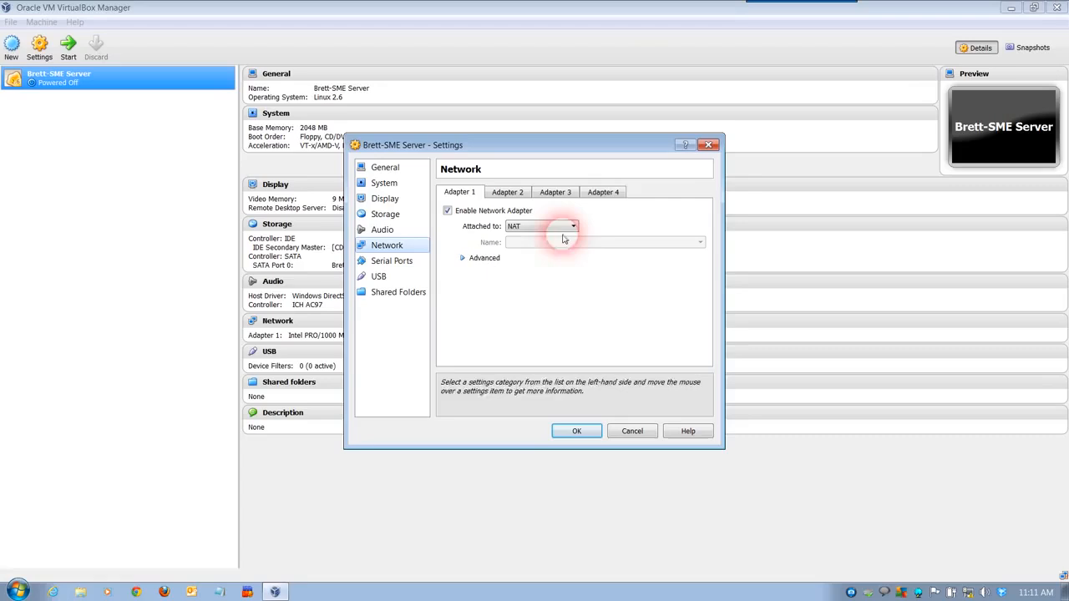
{"action": "left_click", "coordinate": [568, 227]}
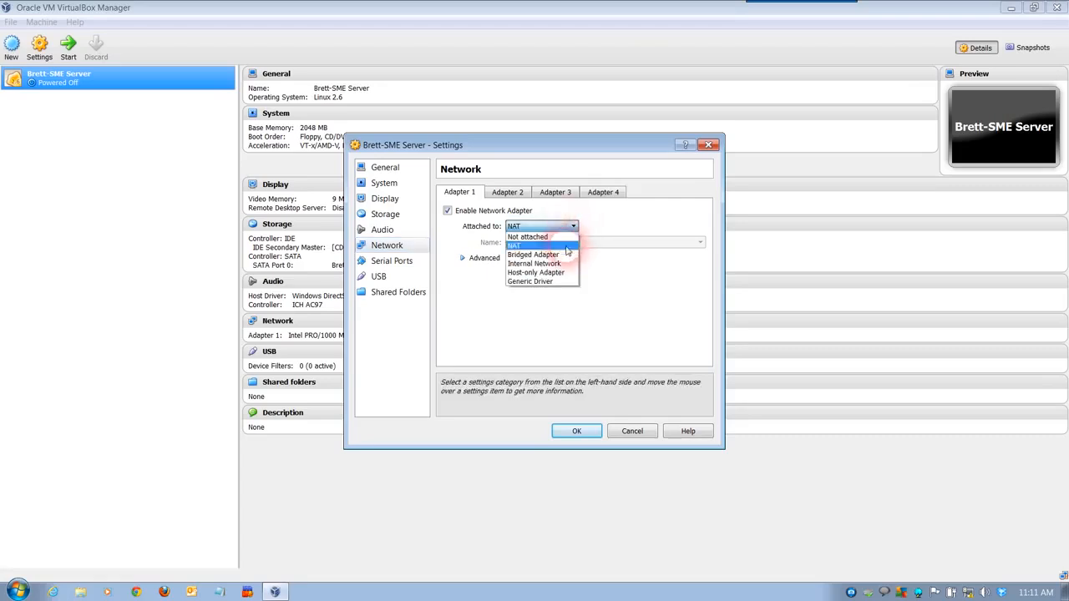
{"action": "mouse_move", "coordinate": [539, 264]}
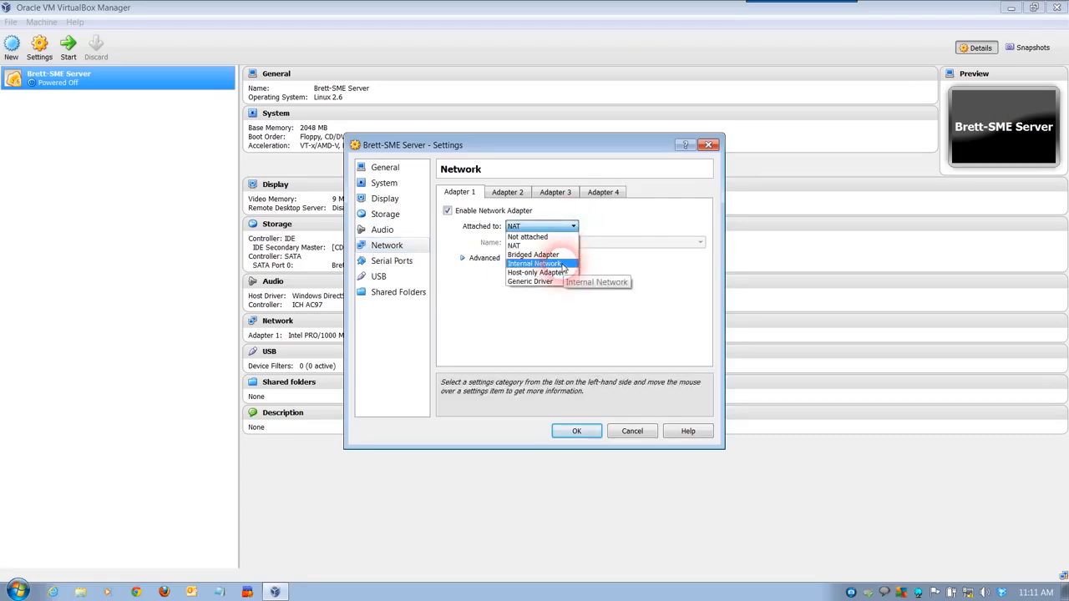
{"action": "left_click", "coordinate": [533, 264]}
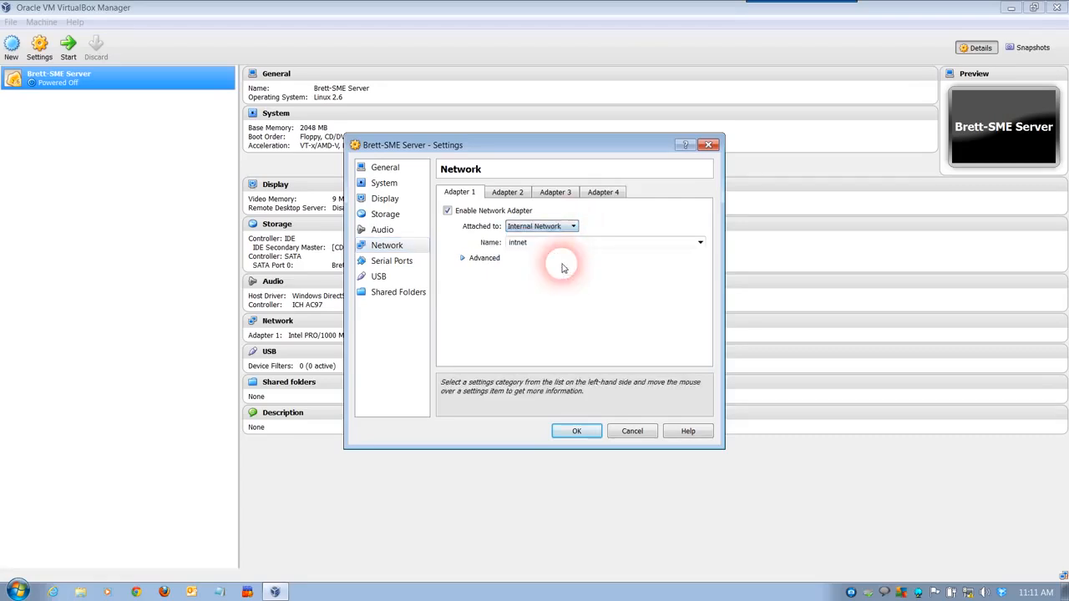
Set adapter 1's promiscuous mode to Allow All and name the network Brett-Internal
{"action": "left_click", "coordinate": [460, 258]}
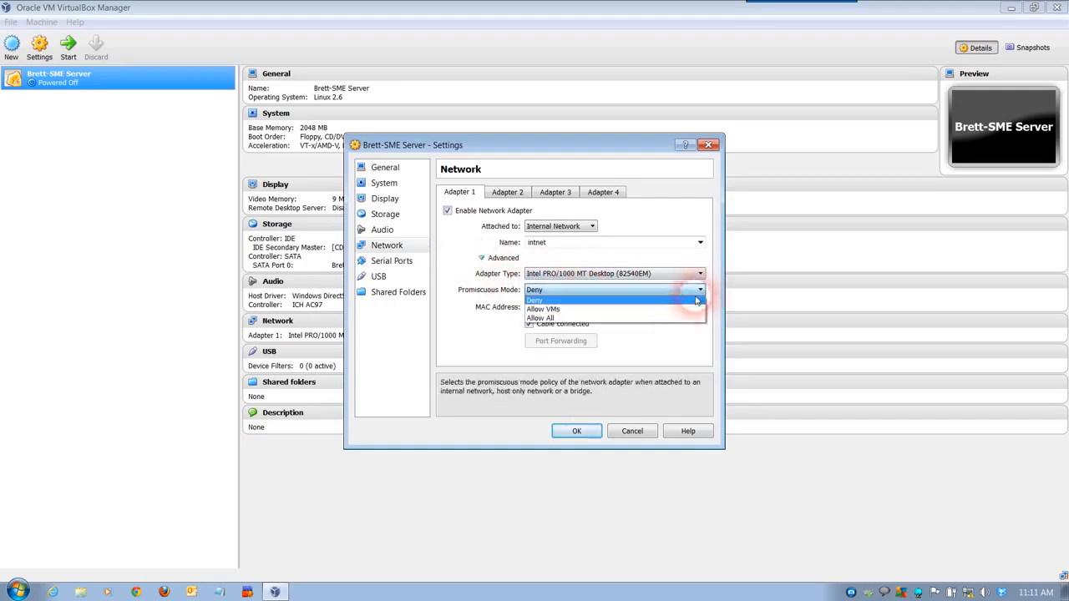
{"action": "left_click", "coordinate": [542, 318]}
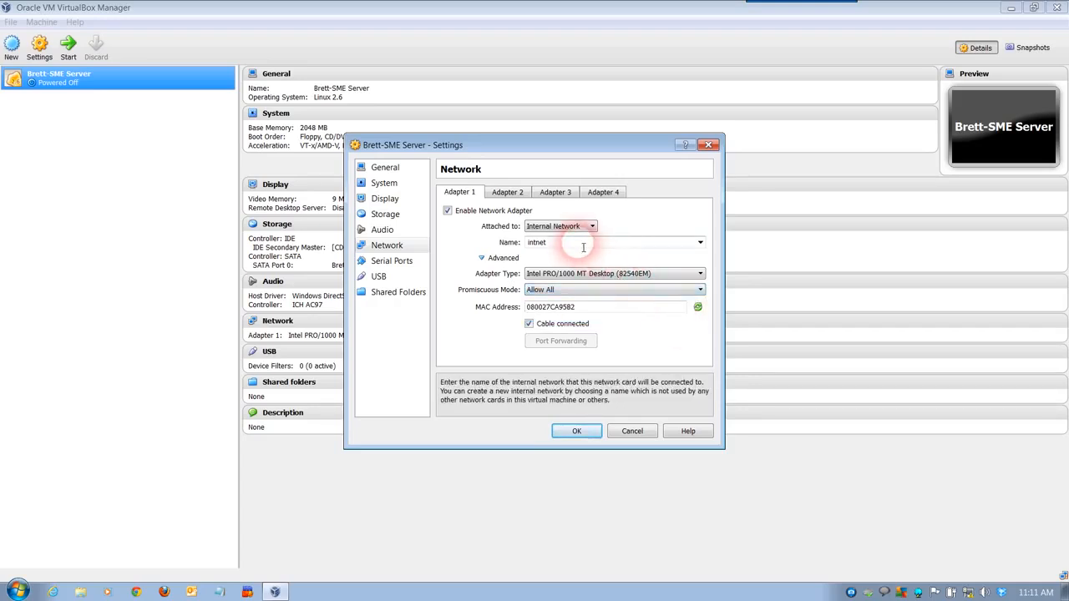
{"action": "double_click", "coordinate": [536, 242]}
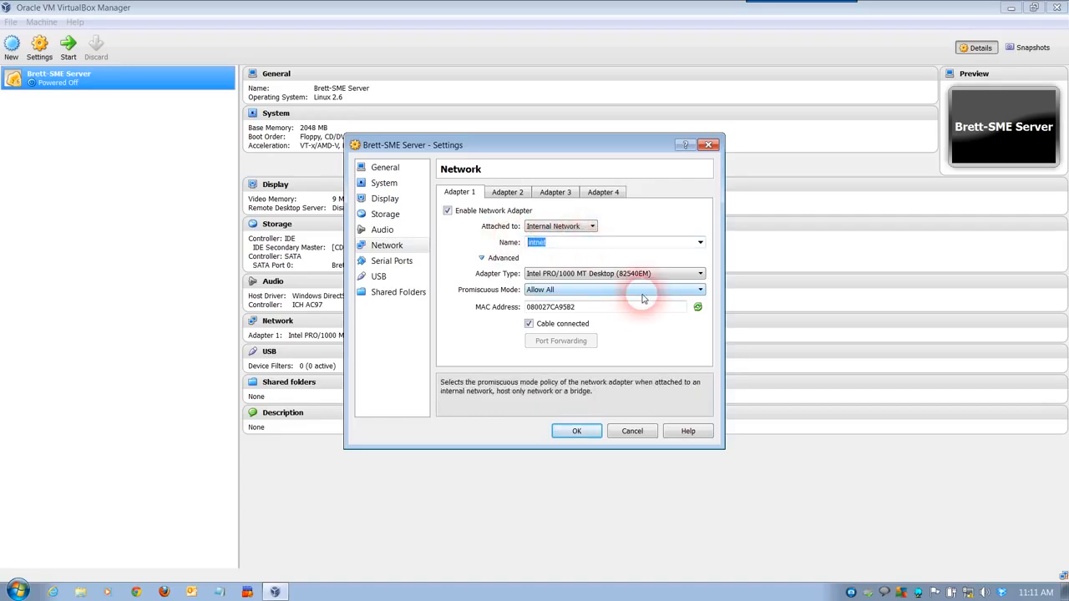
{"action": "type", "text": "Brett-Int"}
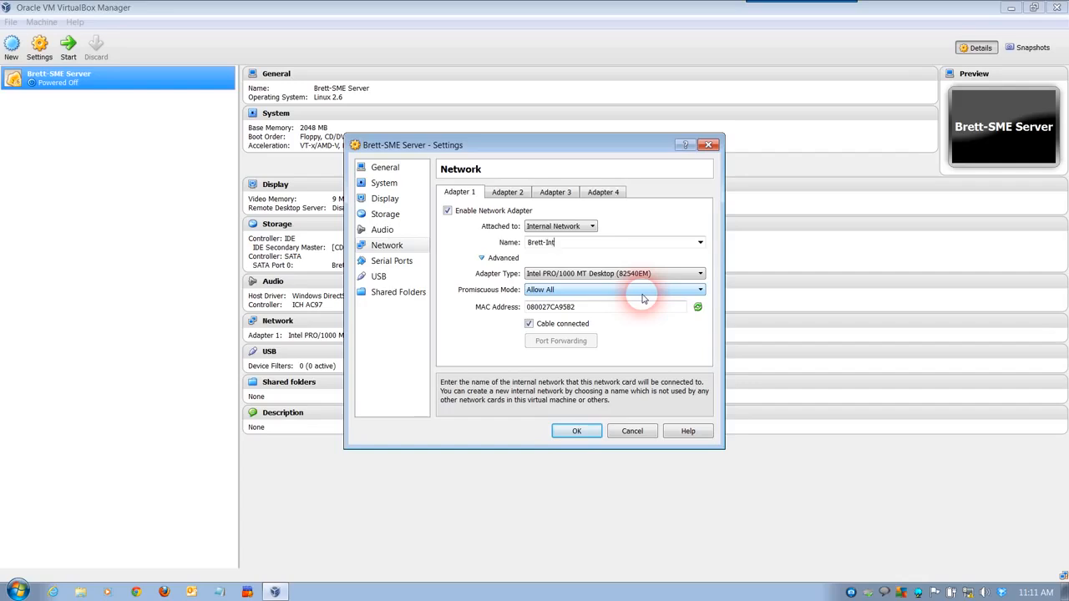
{"action": "type", "text": "ernal"}
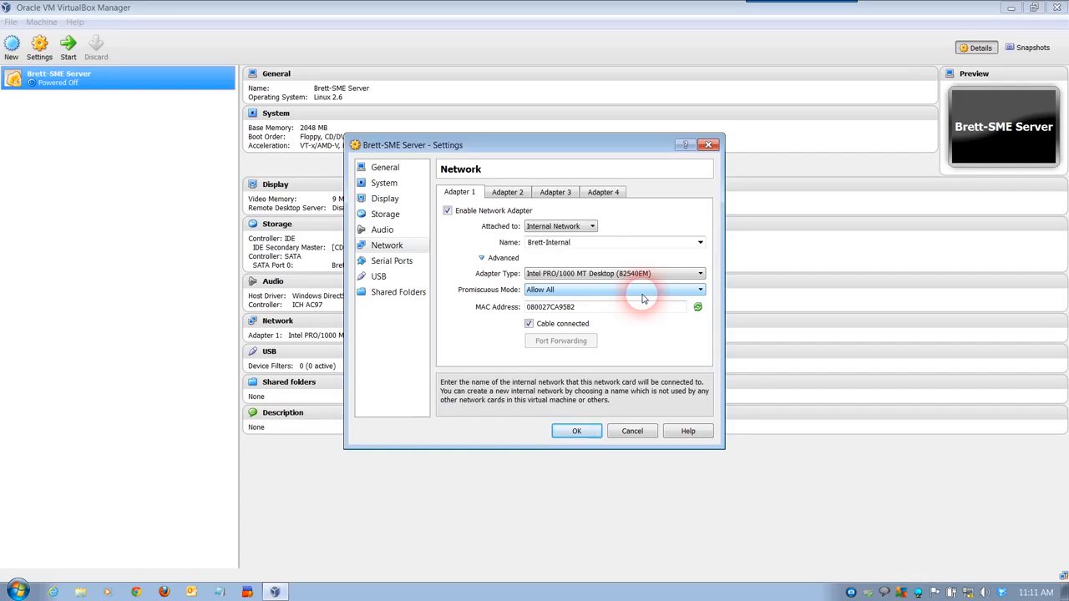
Enable network adapter 2, attach it to NAT and review its advanced options
{"action": "left_click", "coordinate": [508, 192]}
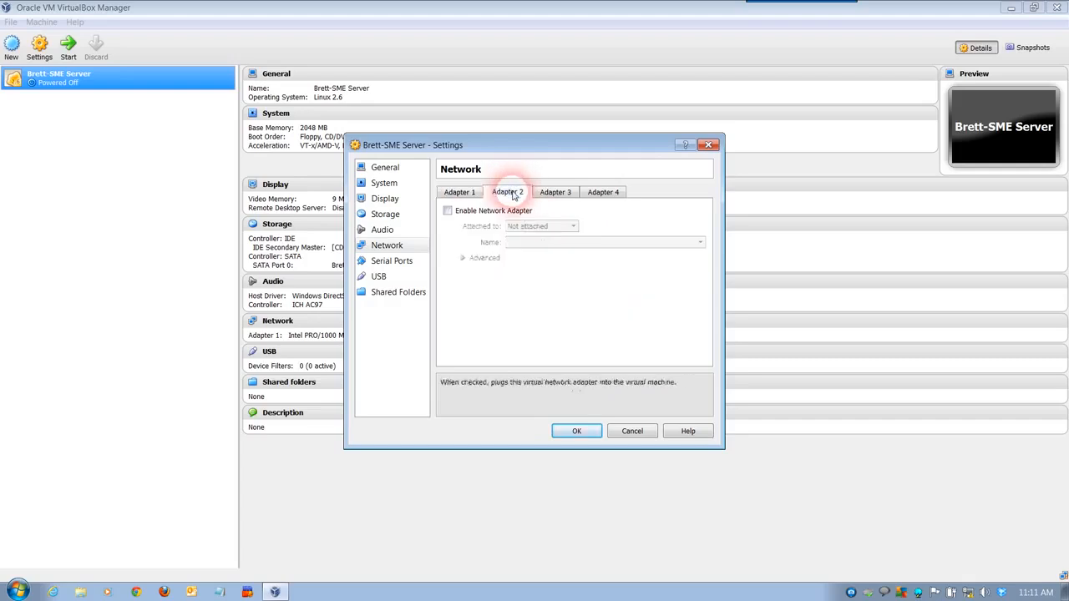
{"action": "left_click", "coordinate": [444, 210]}
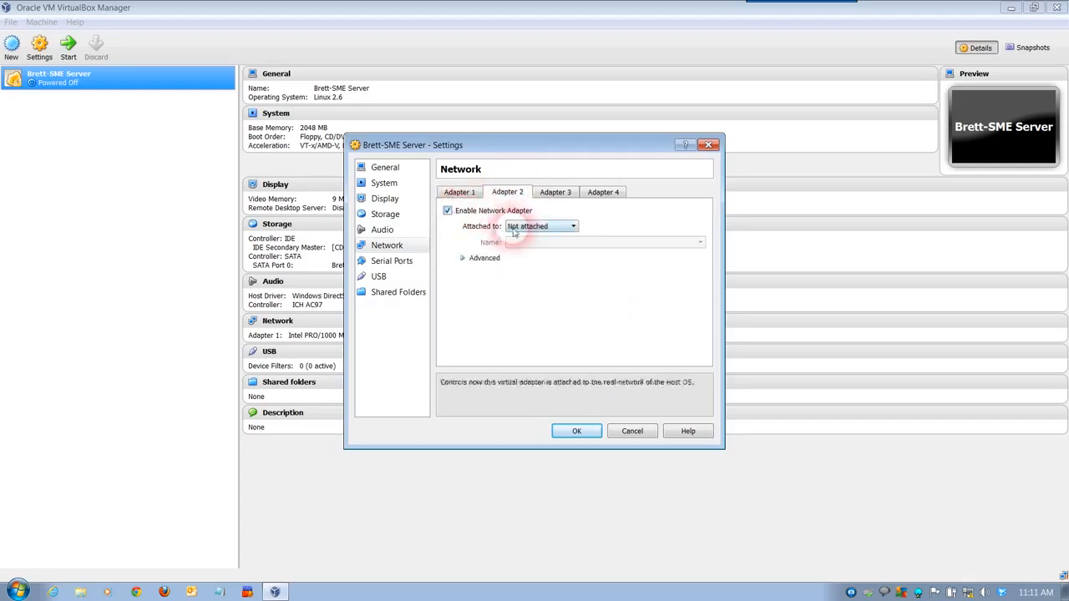
{"action": "left_click", "coordinate": [569, 225]}
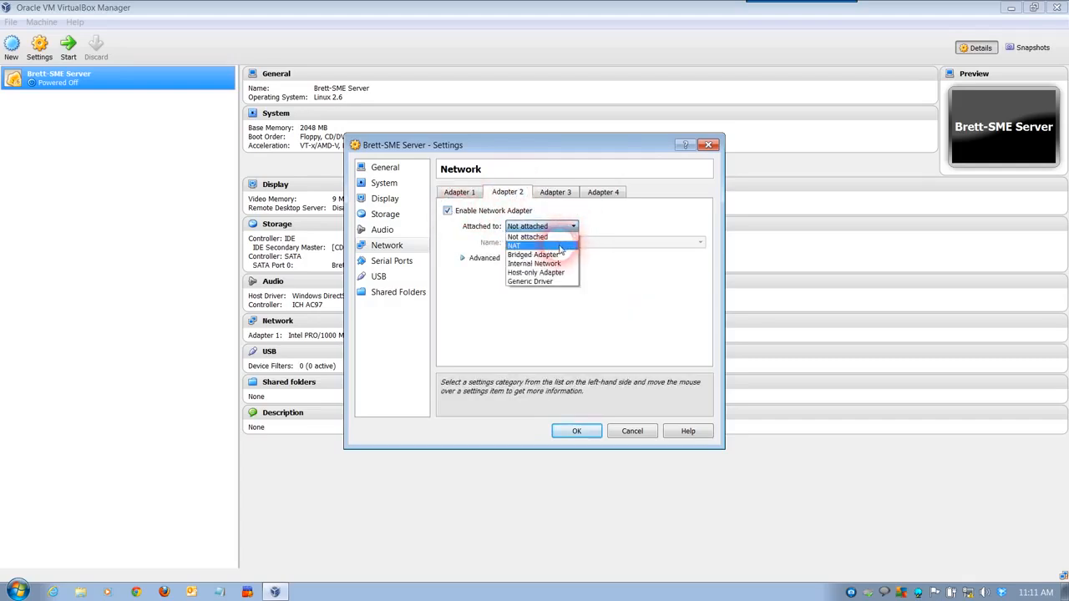
{"action": "left_click", "coordinate": [538, 245]}
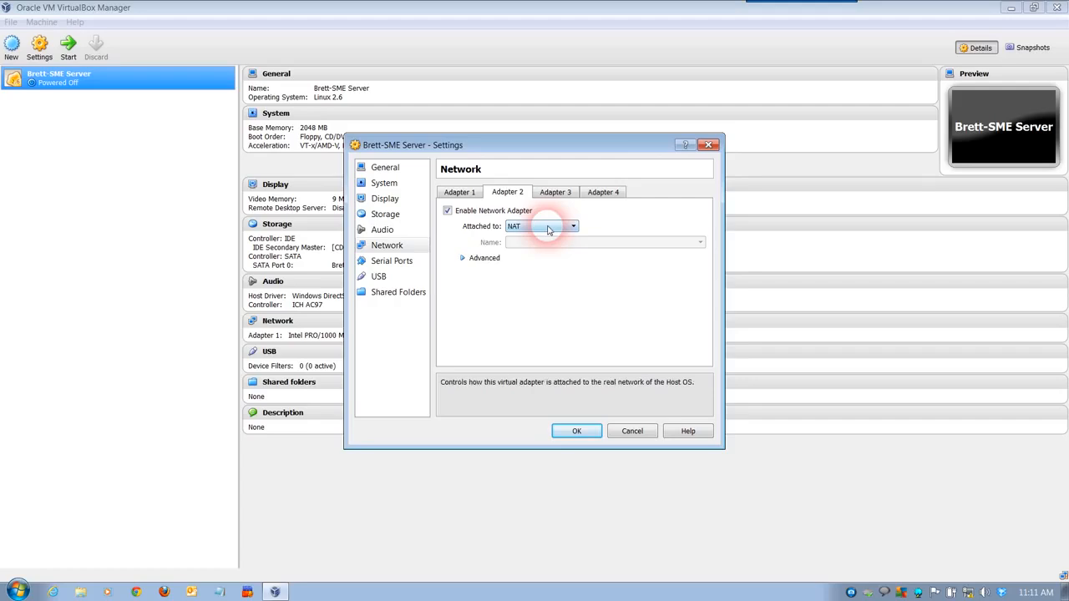
{"action": "left_click", "coordinate": [475, 257]}
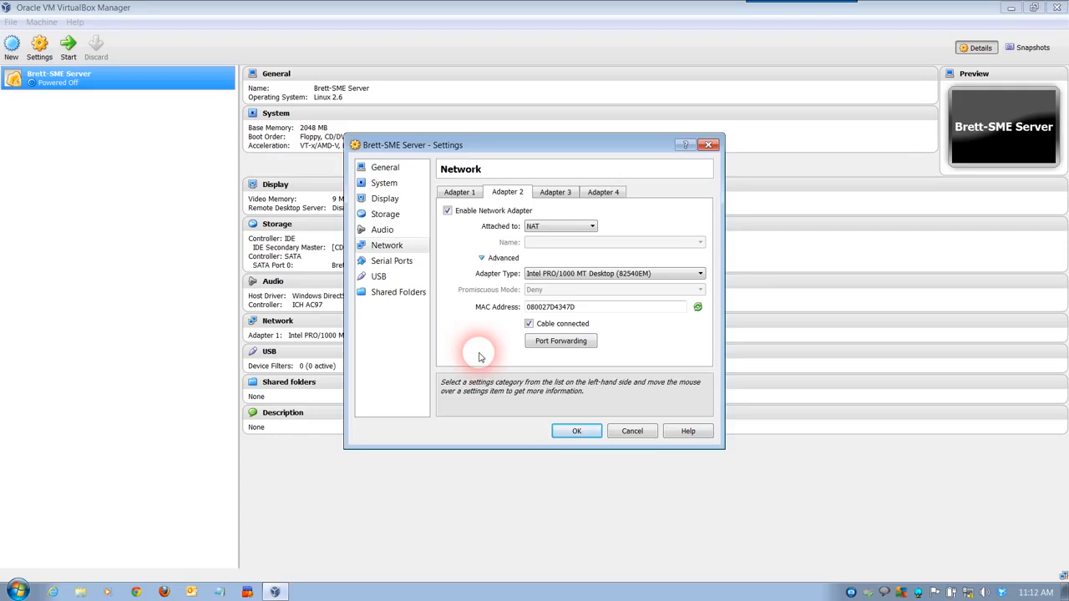
{"action": "left_click", "coordinate": [459, 192]}
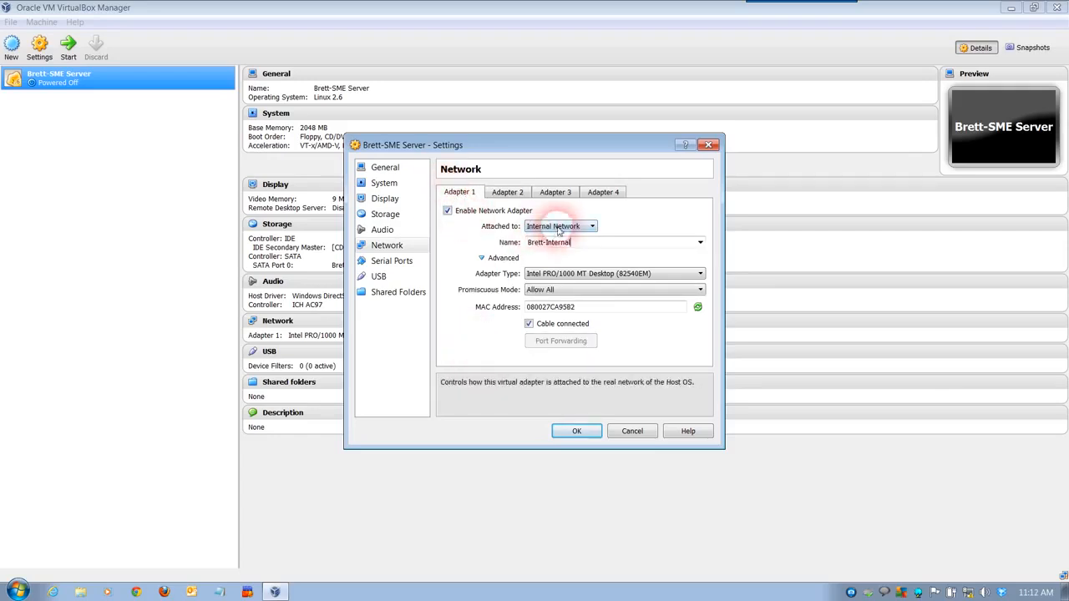
{"action": "left_click", "coordinate": [578, 242]}
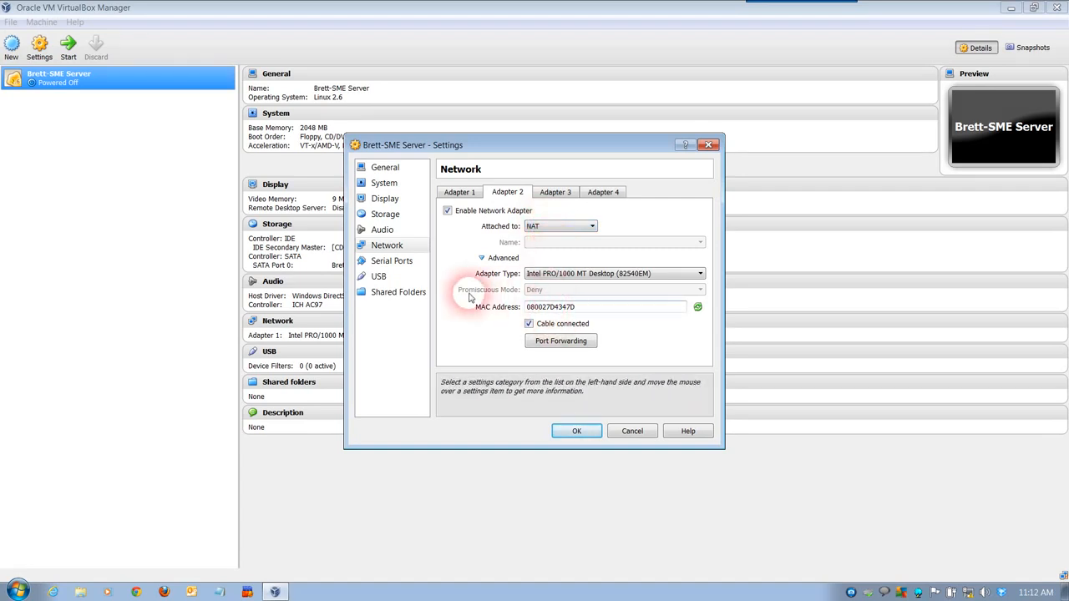
Review the General and System pages and save the settings with OK
{"action": "left_click", "coordinate": [384, 167]}
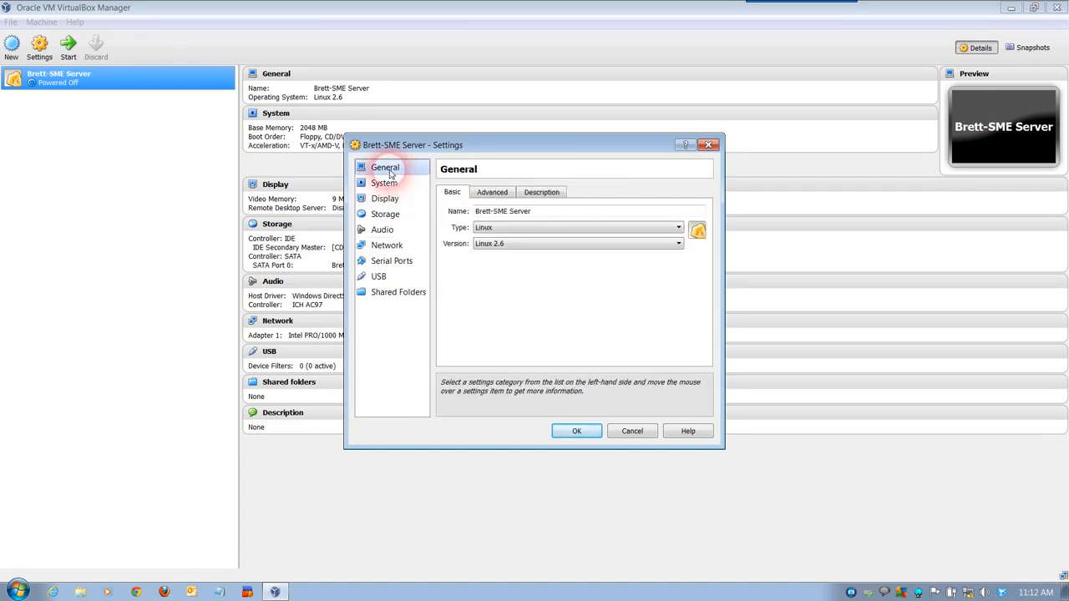
{"action": "left_click", "coordinate": [384, 182]}
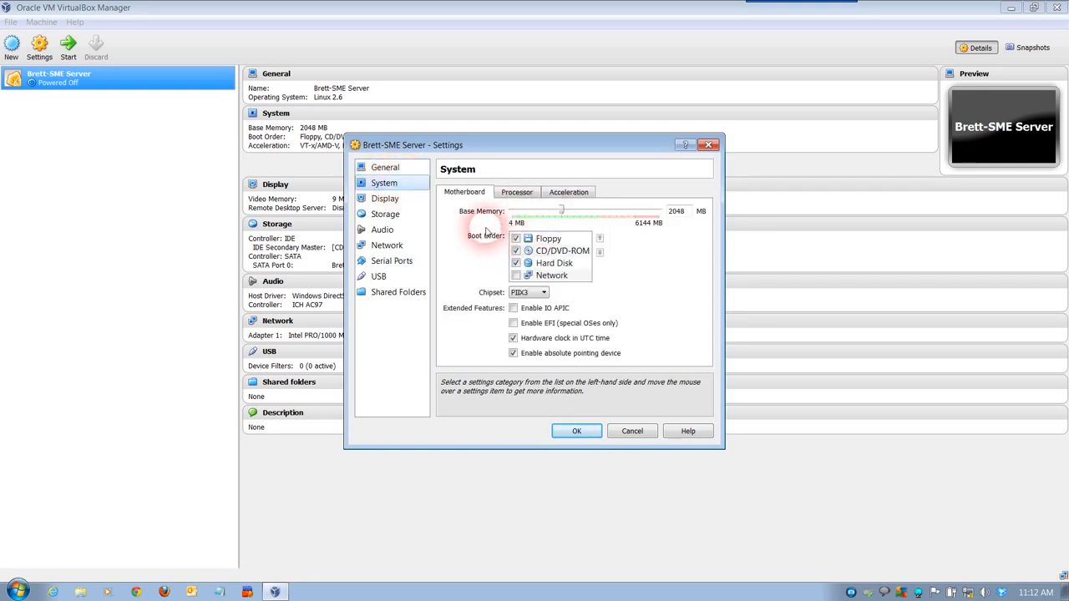
{"action": "mouse_move", "coordinate": [504, 260]}
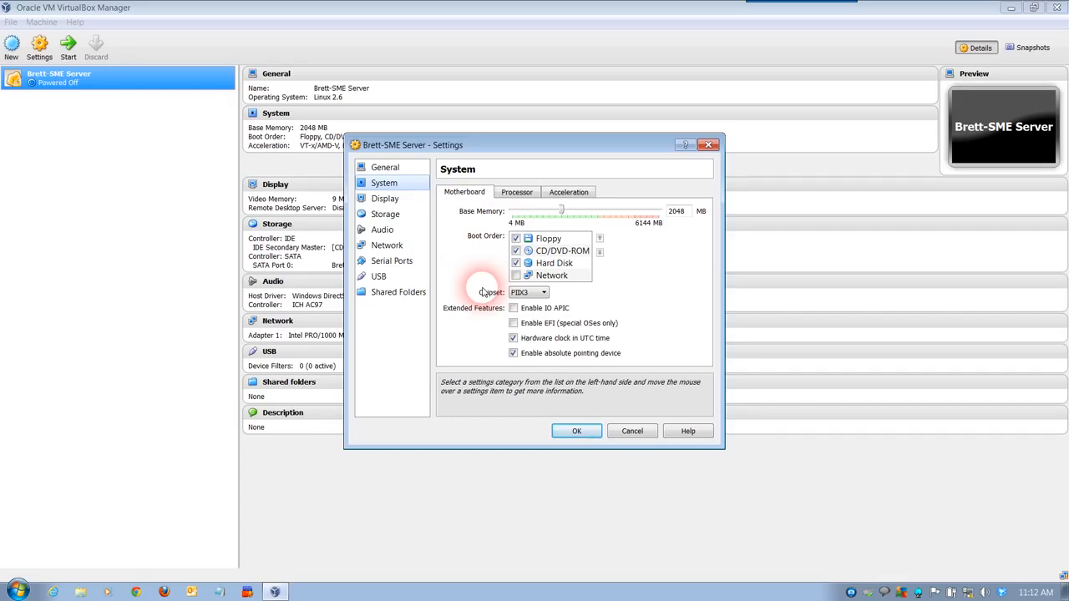
{"action": "mouse_move", "coordinate": [526, 251]}
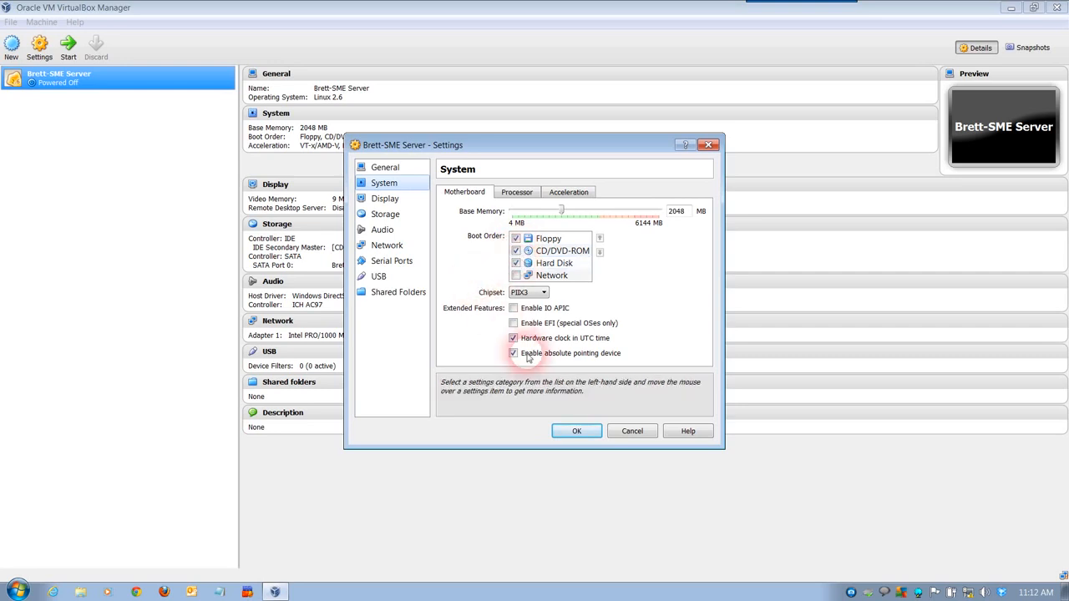
{"action": "left_click", "coordinate": [576, 431]}
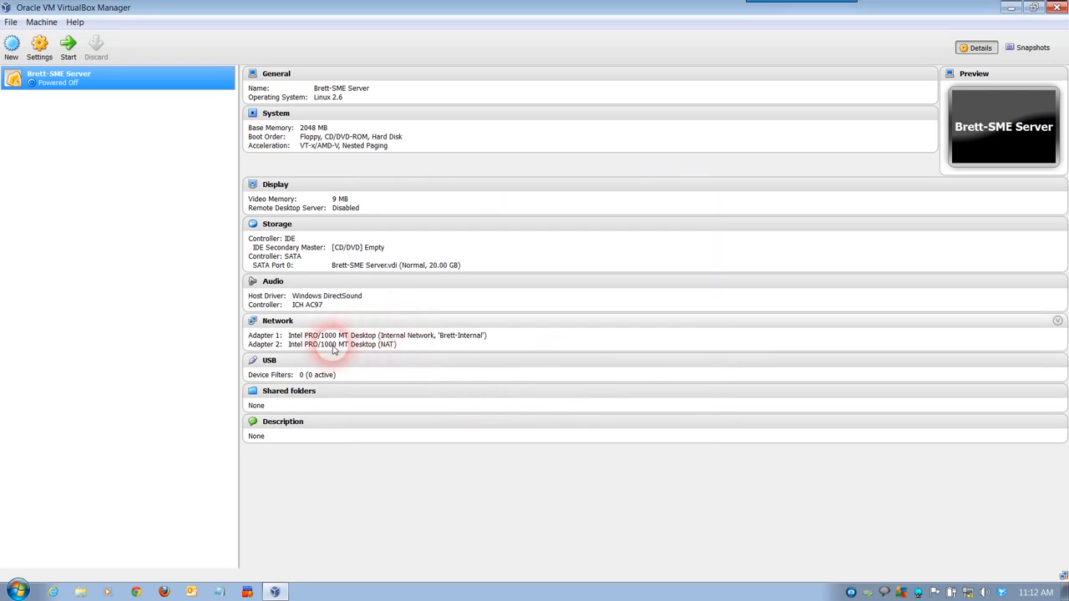
{"action": "mouse_move", "coordinate": [70, 46]}
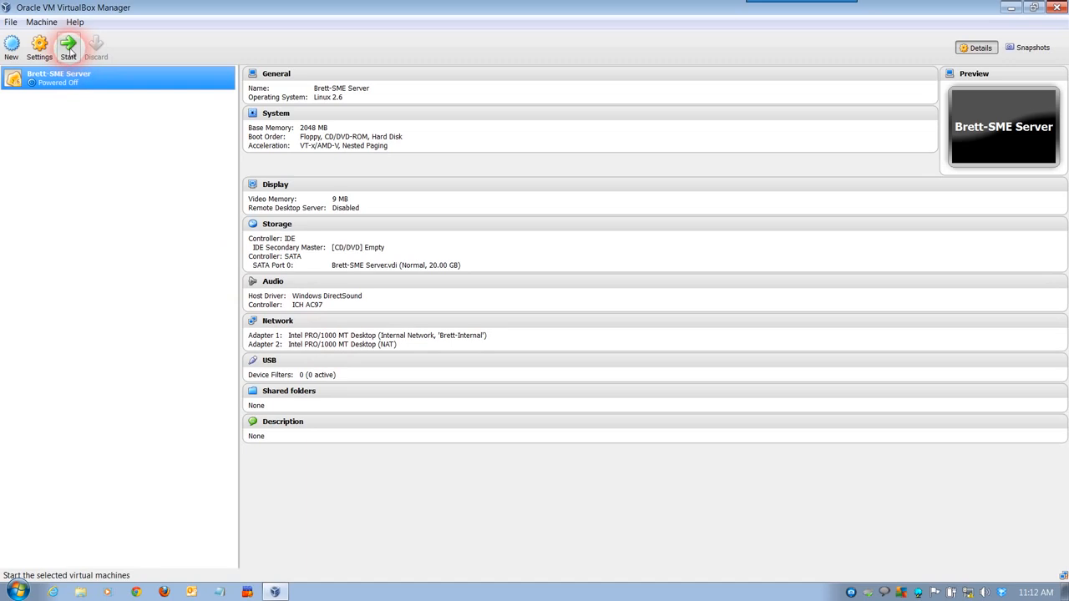
Launch the Brett-SME Server virtual machine from the toolbar
{"action": "left_click", "coordinate": [73, 47]}
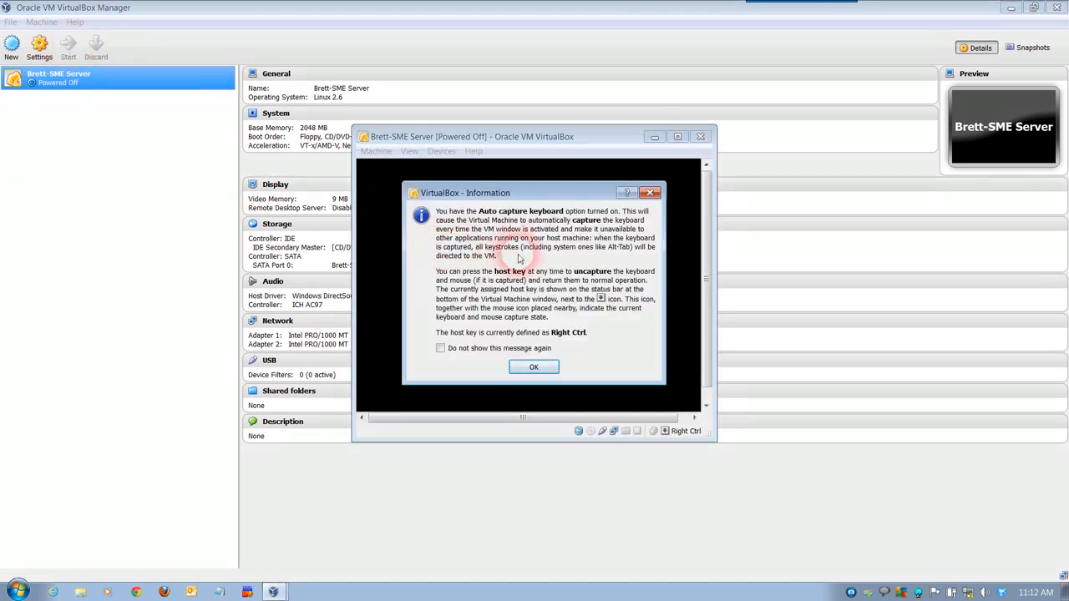
{"action": "mouse_move", "coordinate": [558, 237]}
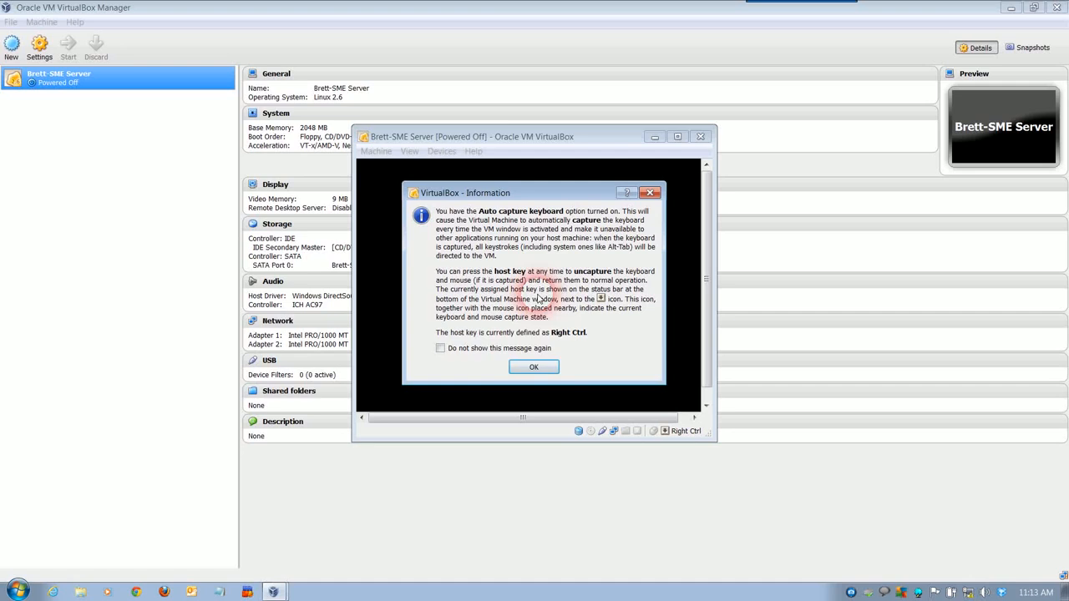
Choose the smeserver-i386 ISO as the start-up disk and boot the VM from it
{"action": "left_click", "coordinate": [533, 367]}
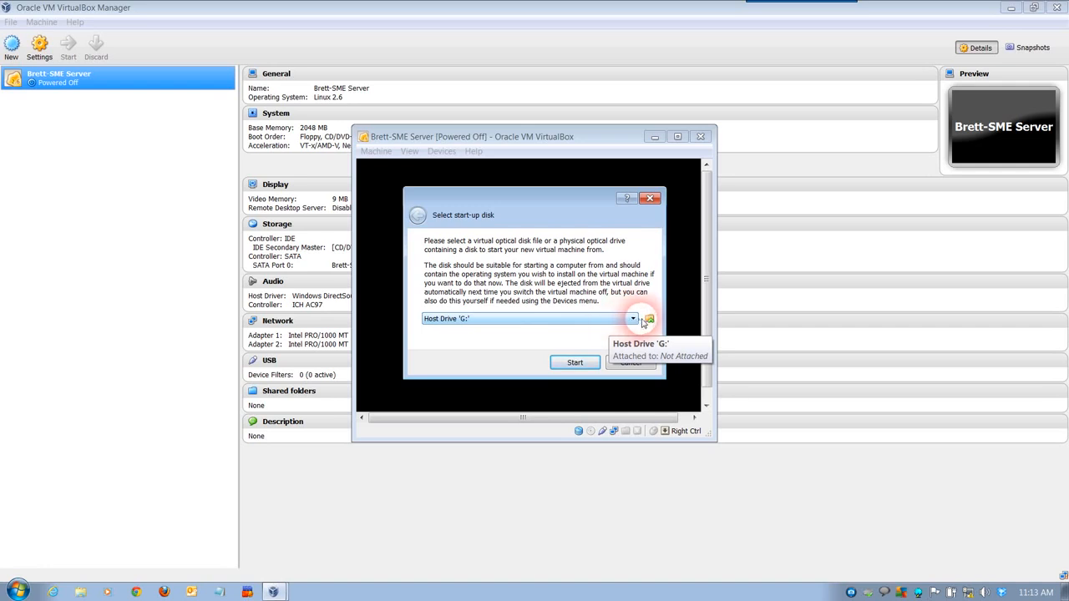
{"action": "left_click", "coordinate": [648, 317]}
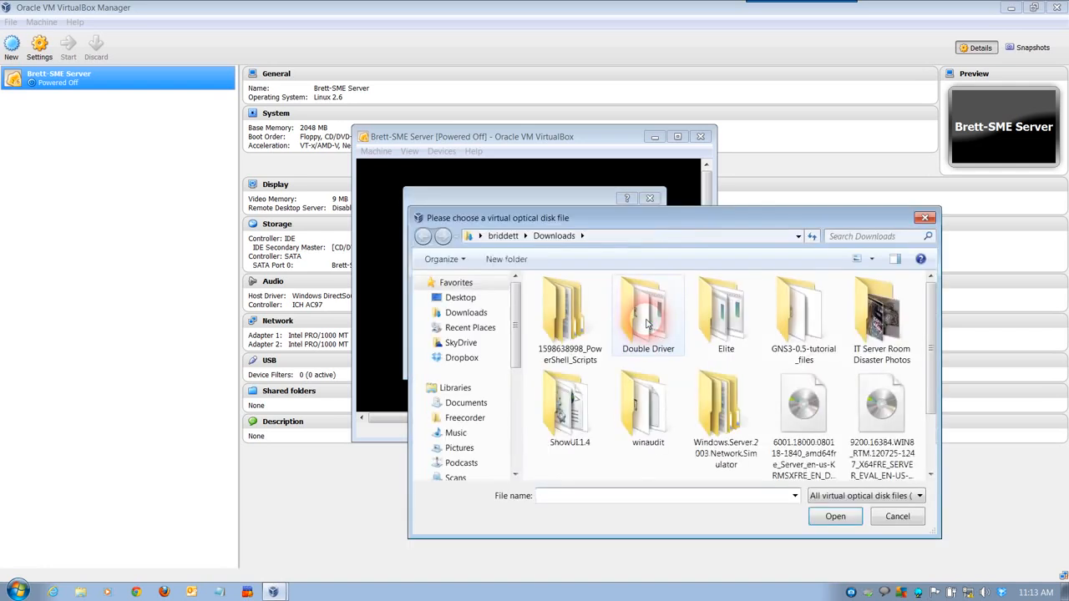
{"action": "scroll", "scroll_direction": "down", "scroll_amount": 3}
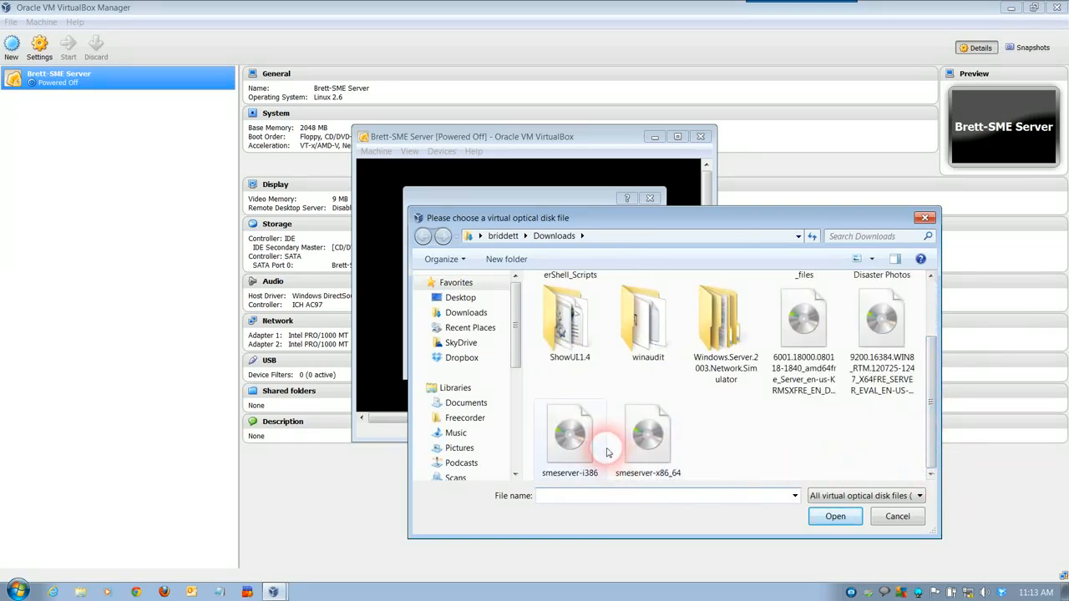
{"action": "left_click", "coordinate": [570, 435]}
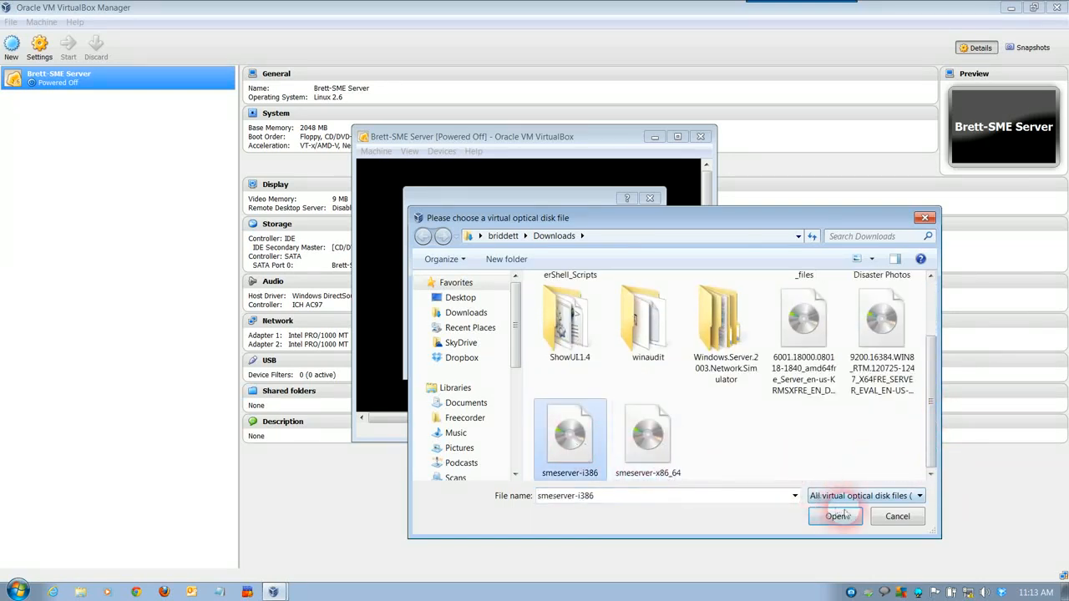
{"action": "left_click", "coordinate": [835, 517]}
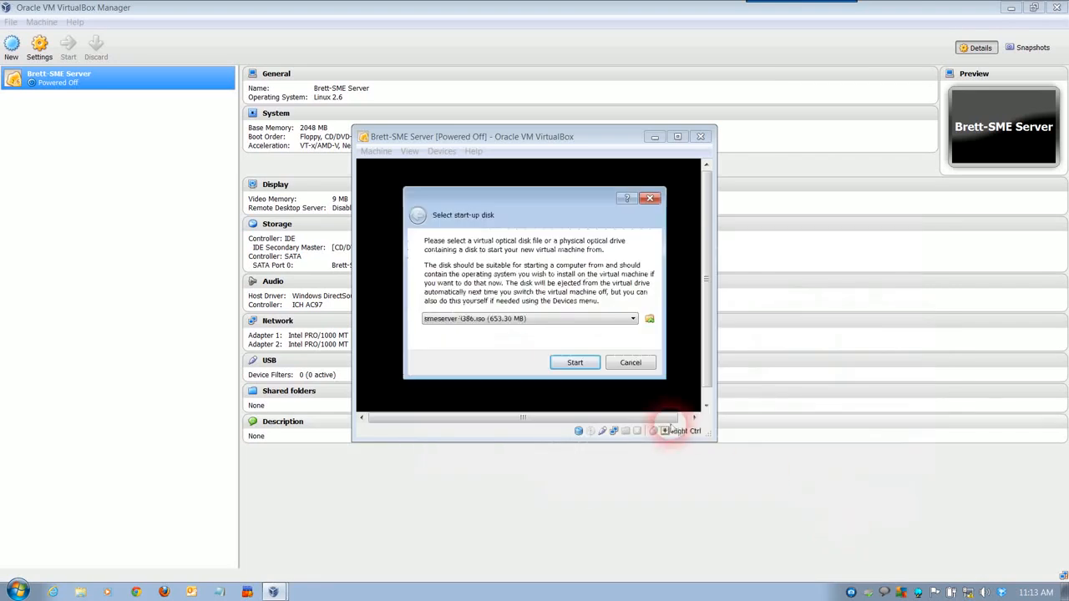
{"action": "left_click", "coordinate": [574, 363]}
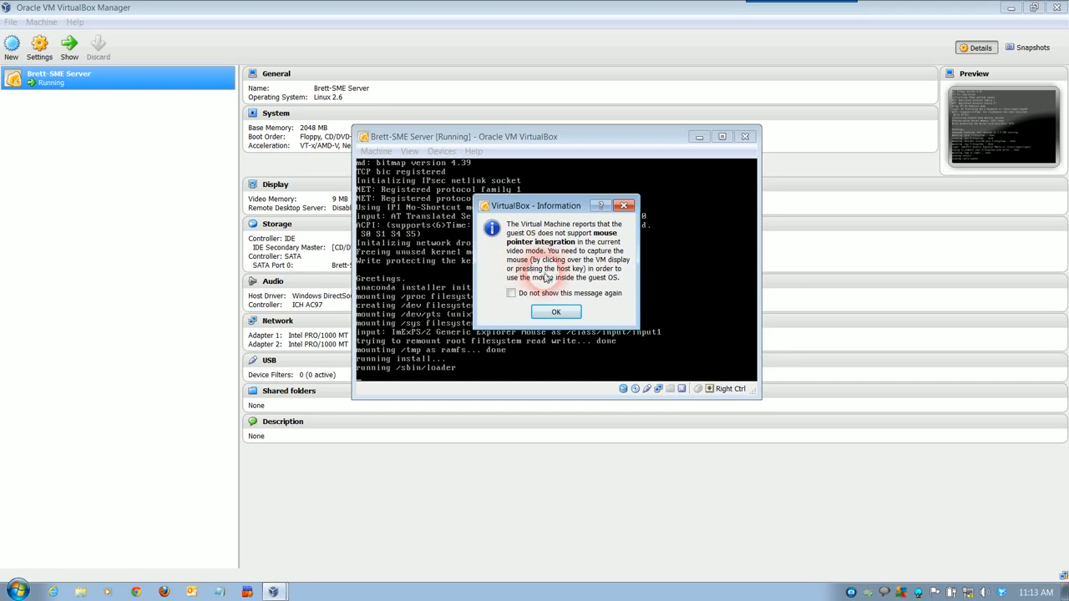
Dismiss the mouse pointer integration notice while the installer boots
{"action": "left_click", "coordinate": [556, 312]}
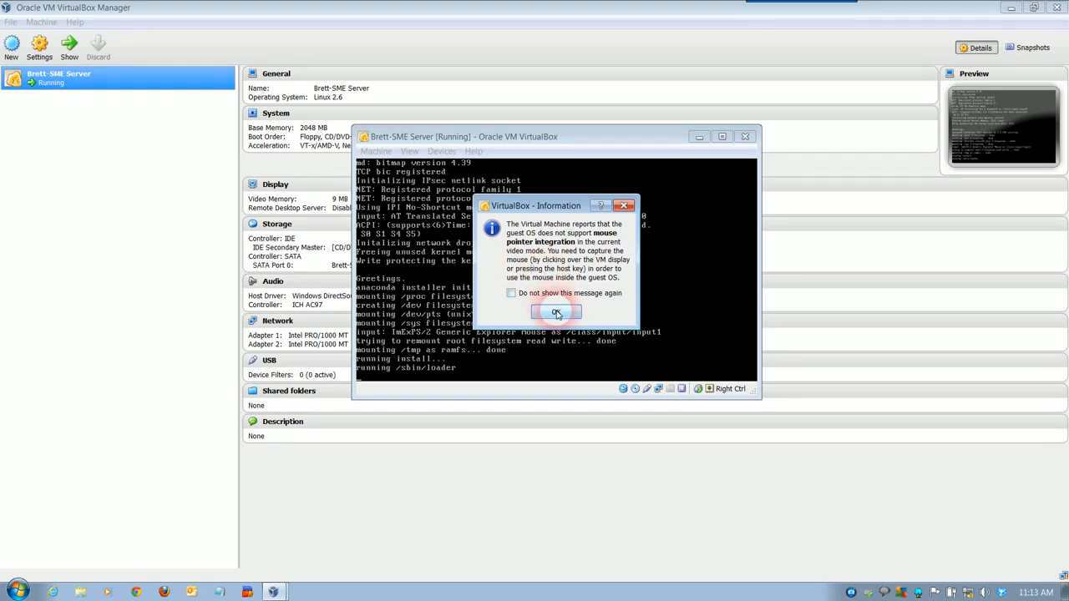
{"action": "left_click", "coordinate": [556, 312]}
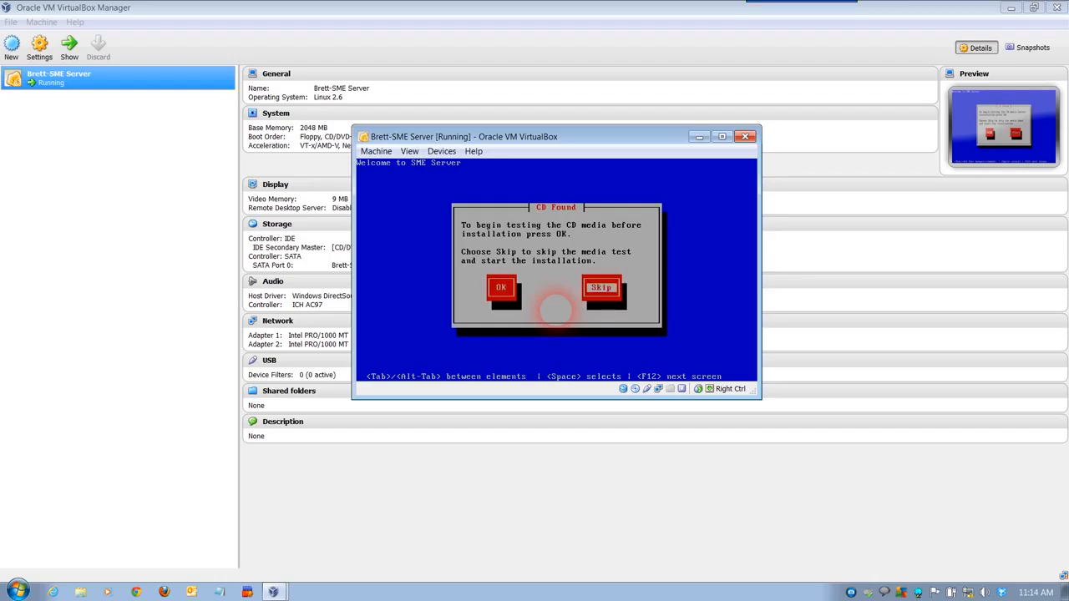
Skip the CD media test, choose English and the us keyboard, and agree to initialize the unreadable drive
{"action": "left_click", "coordinate": [601, 287]}
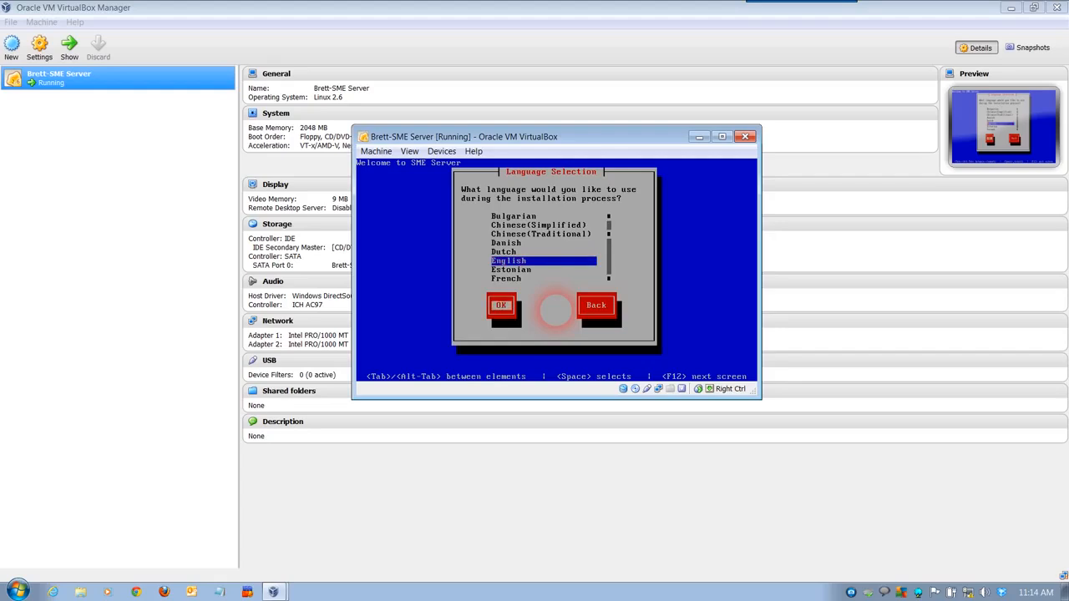
{"action": "left_click", "coordinate": [498, 304]}
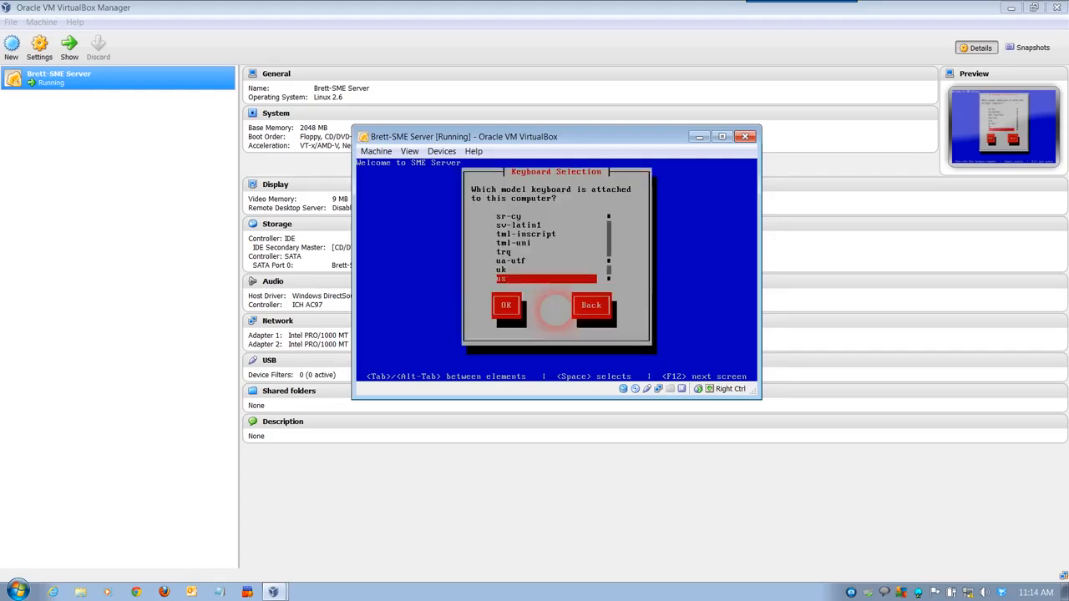
{"action": "left_click", "coordinate": [506, 304]}
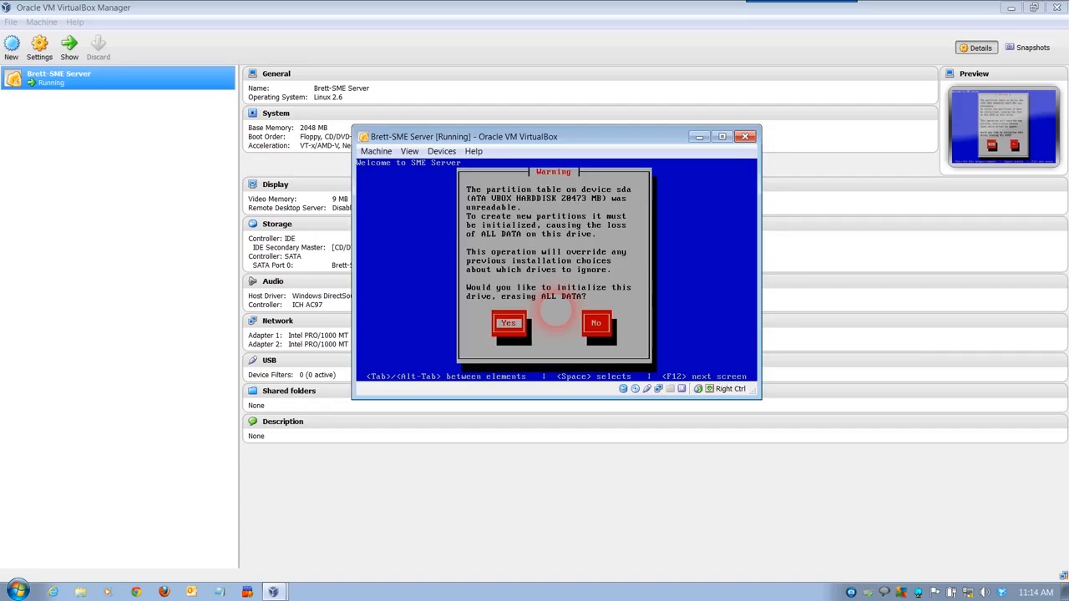
{"action": "left_click", "coordinate": [508, 324]}
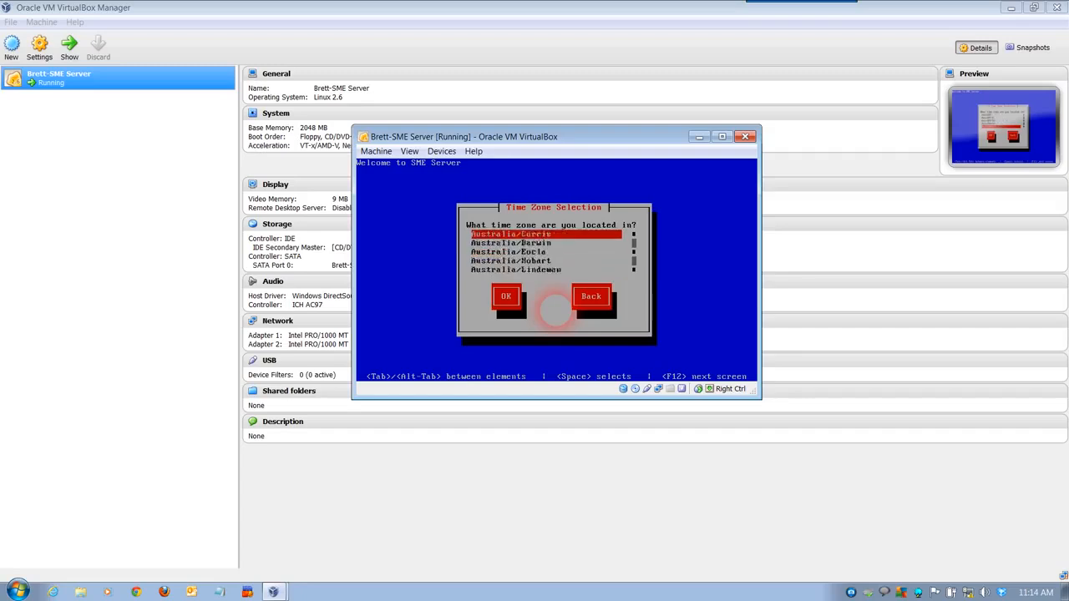
Select the Australia/Sydney time zone and confirm reformatting all disks
{"action": "key", "text": "Down"}
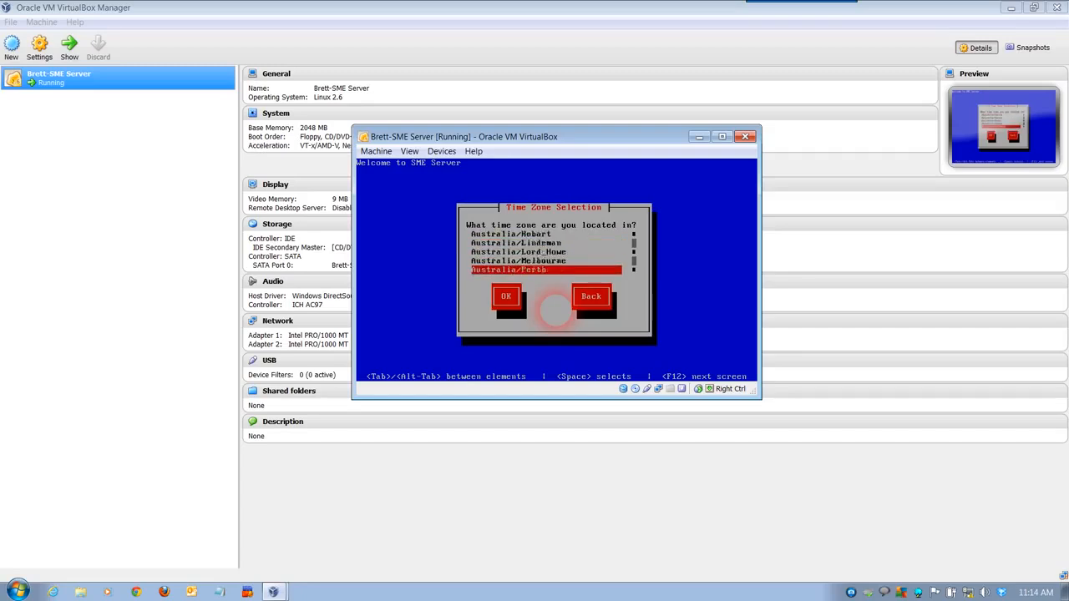
{"action": "key", "text": "Down"}
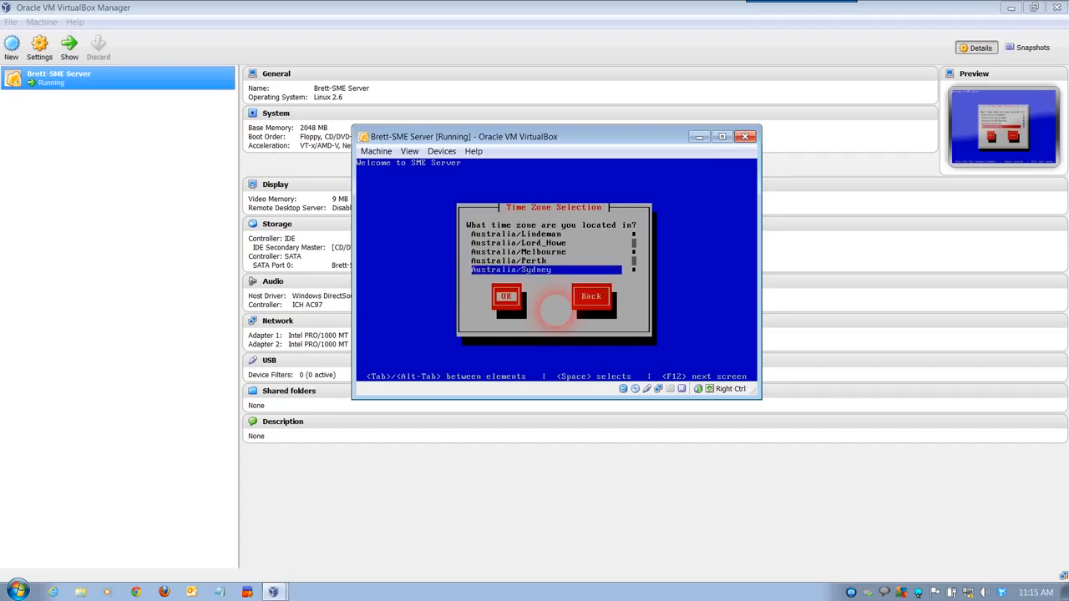
{"action": "left_click", "coordinate": [505, 298]}
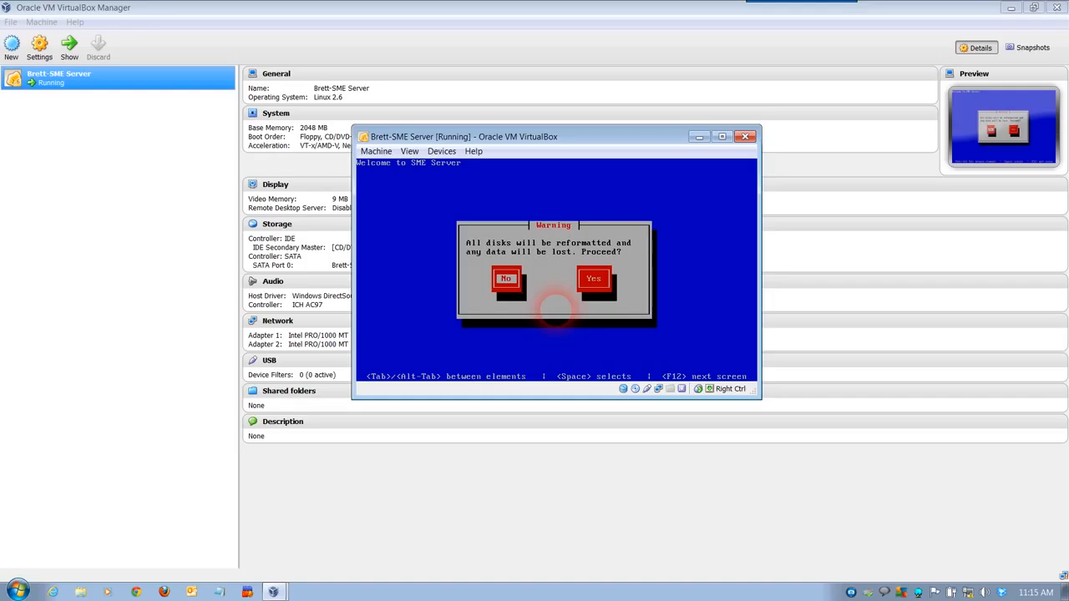
{"action": "key", "text": "Tab"}
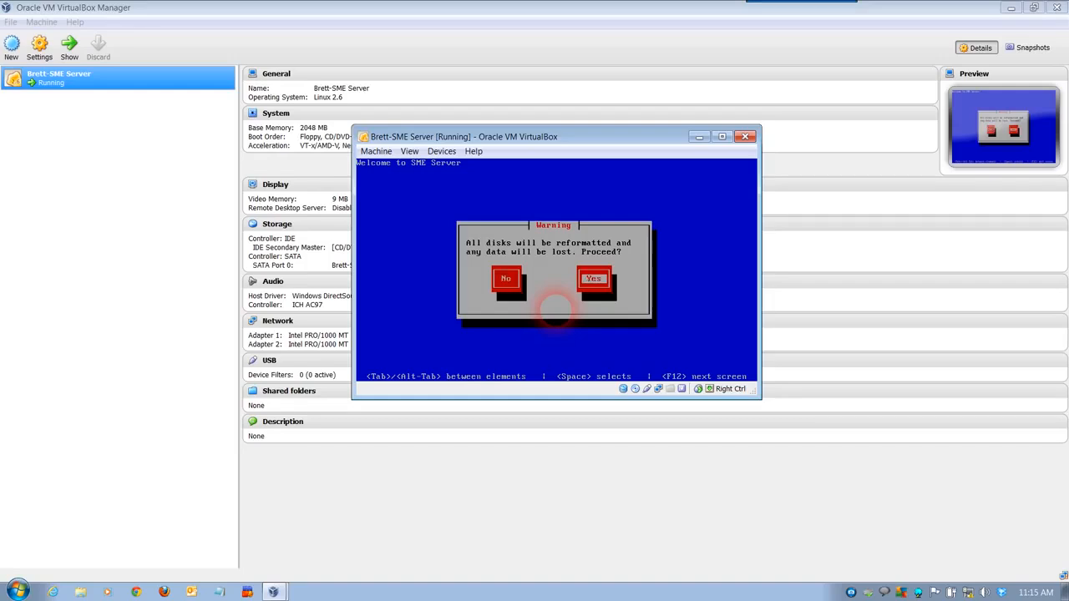
{"action": "left_click", "coordinate": [595, 277]}
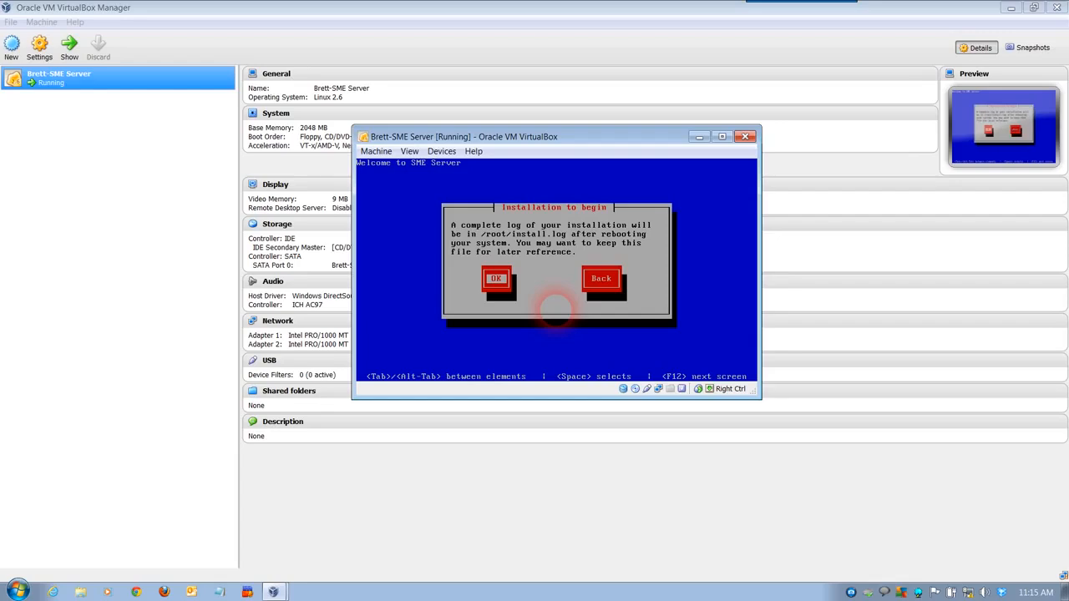
{"action": "left_click", "coordinate": [471, 278]}
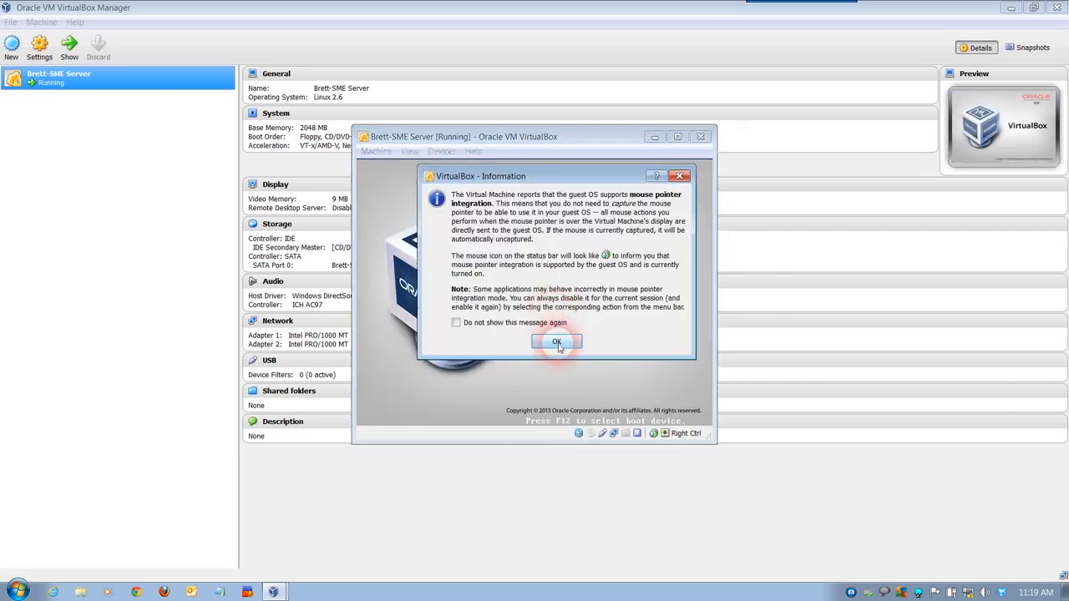
Acknowledge the two VirtualBox information notices about mouse pointer integration
{"action": "left_click", "coordinate": [556, 341]}
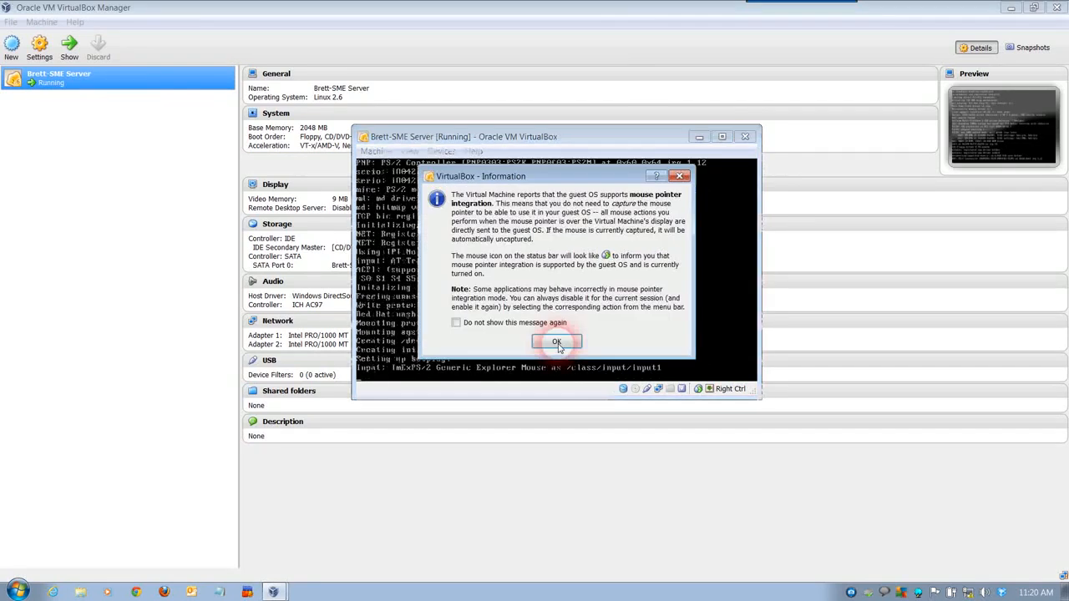
{"action": "left_click", "coordinate": [557, 340]}
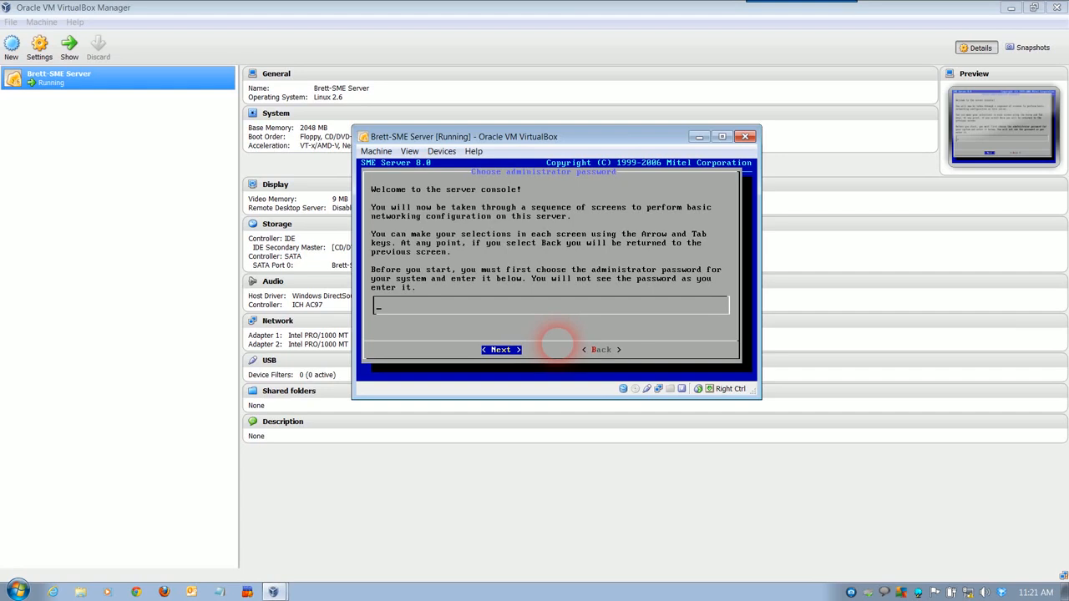
Enter an administrator password and submit it, reaching the Bad Password Choice warning
{"action": "type", "text": "**"}
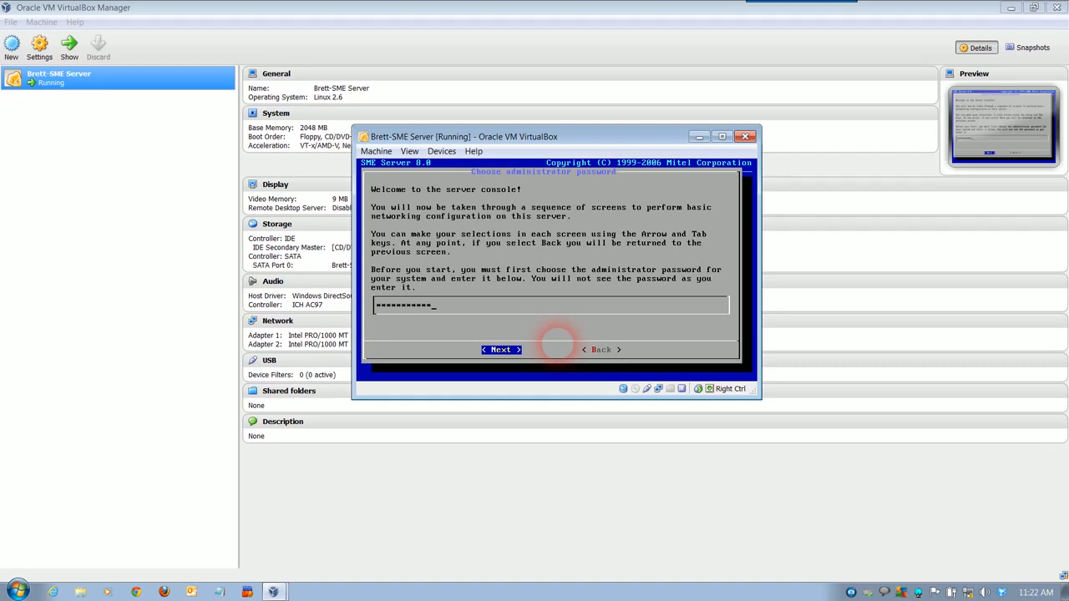
{"action": "left_click", "coordinate": [501, 349]}
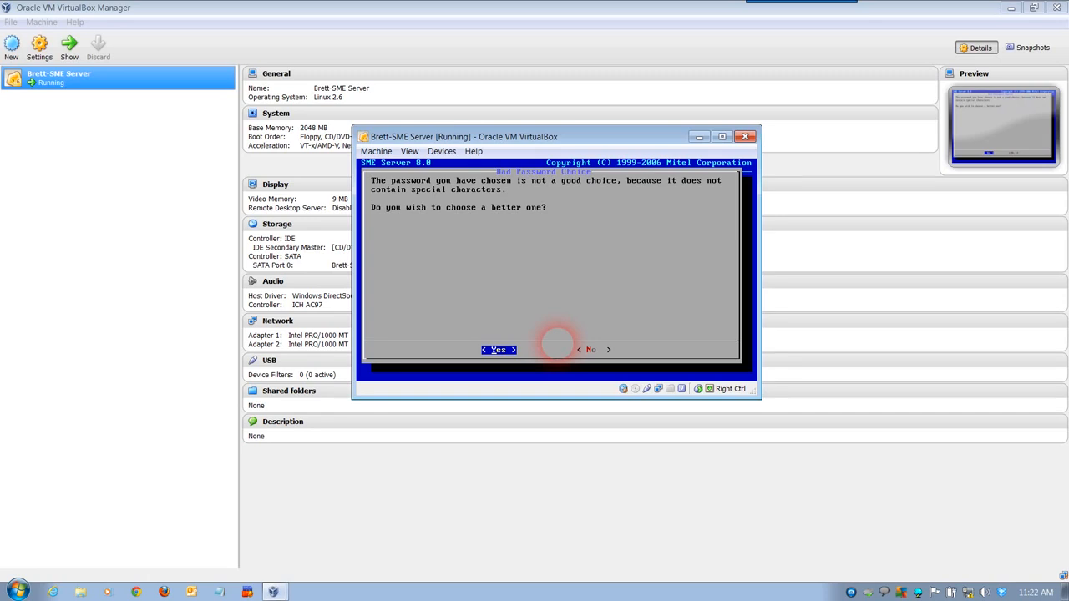
Decline choosing a better password, then re-enter the password to verify and confirm it
{"action": "key", "text": "Tab"}
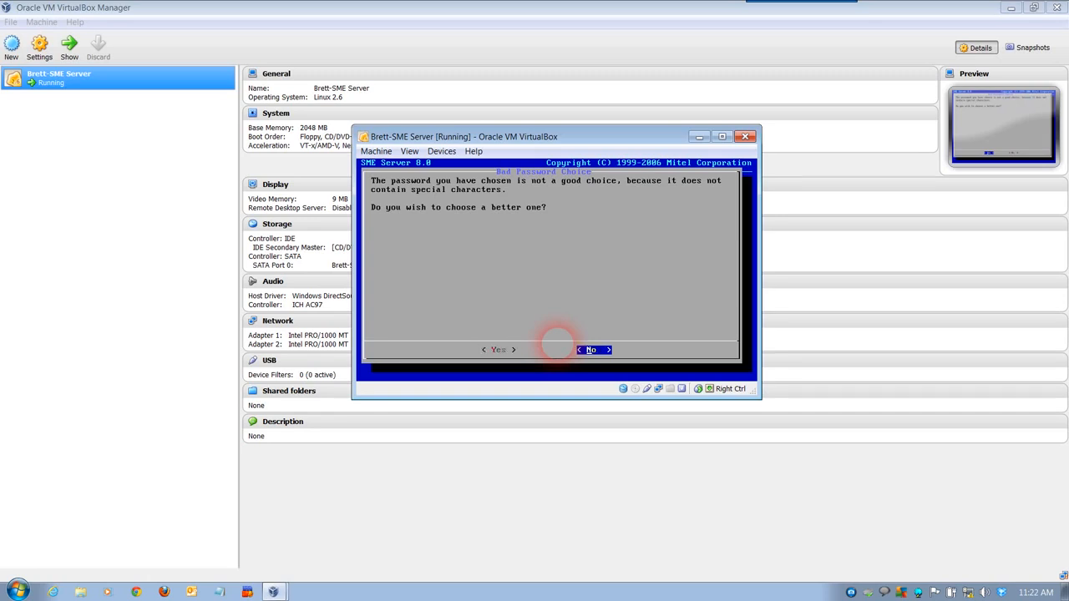
{"action": "left_click", "coordinate": [591, 349]}
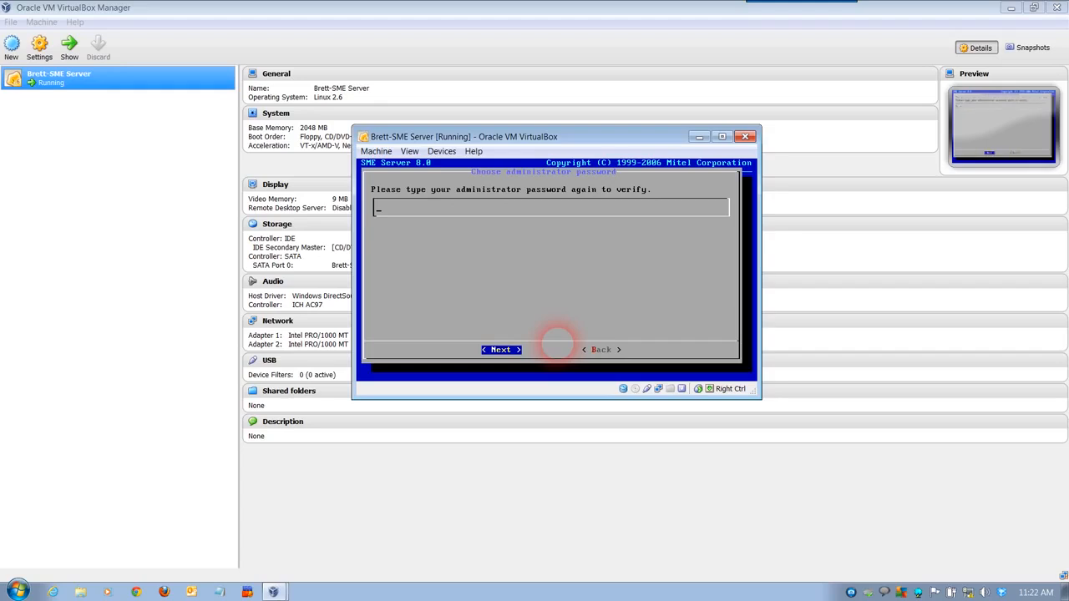
{"action": "type", "text": "***"}
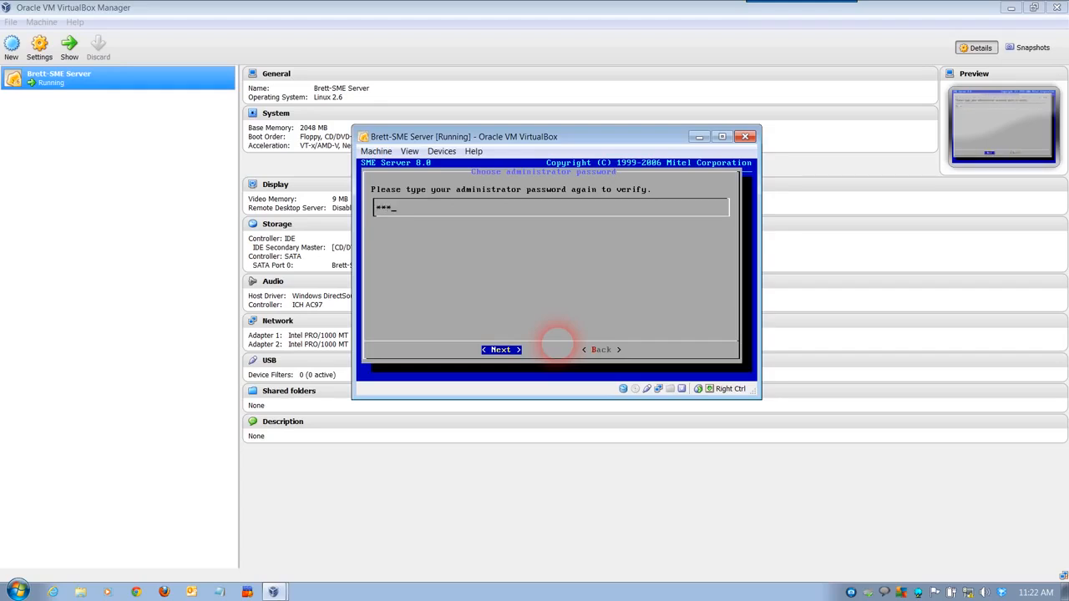
{"action": "type", "text": "*****"}
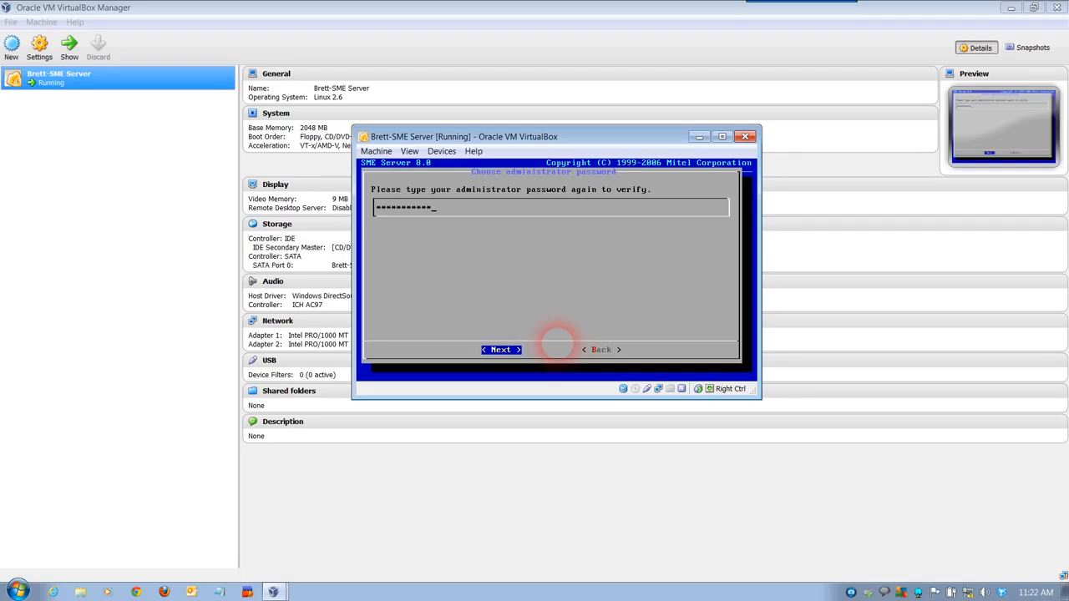
{"action": "left_click", "coordinate": [501, 349]}
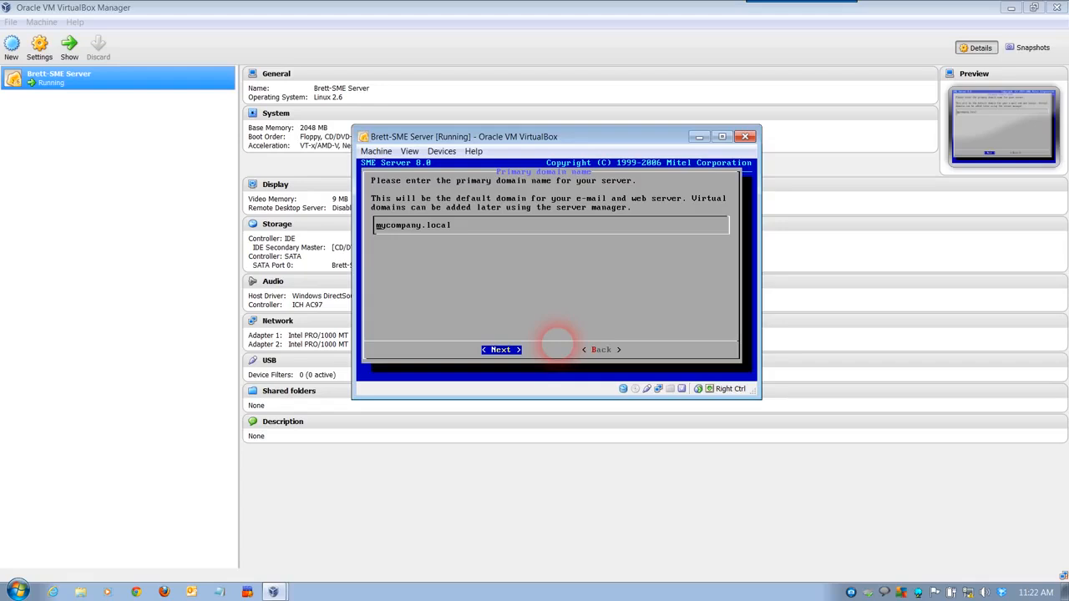
Enter brett.local as the primary domain name and accept it
{"action": "type", "text": "B"}
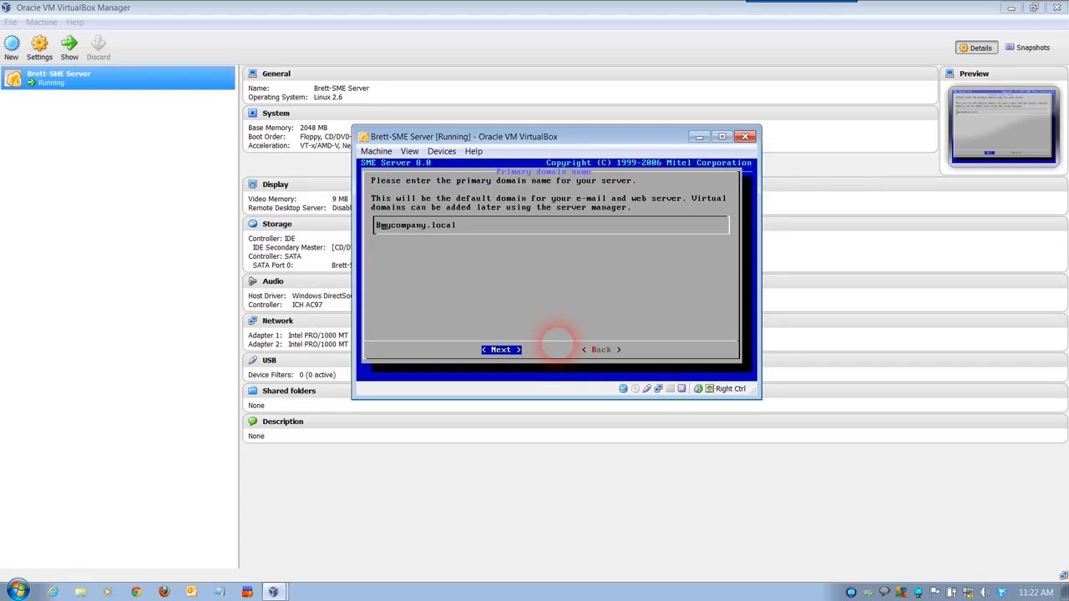
{"action": "type", "text": "brett.local"}
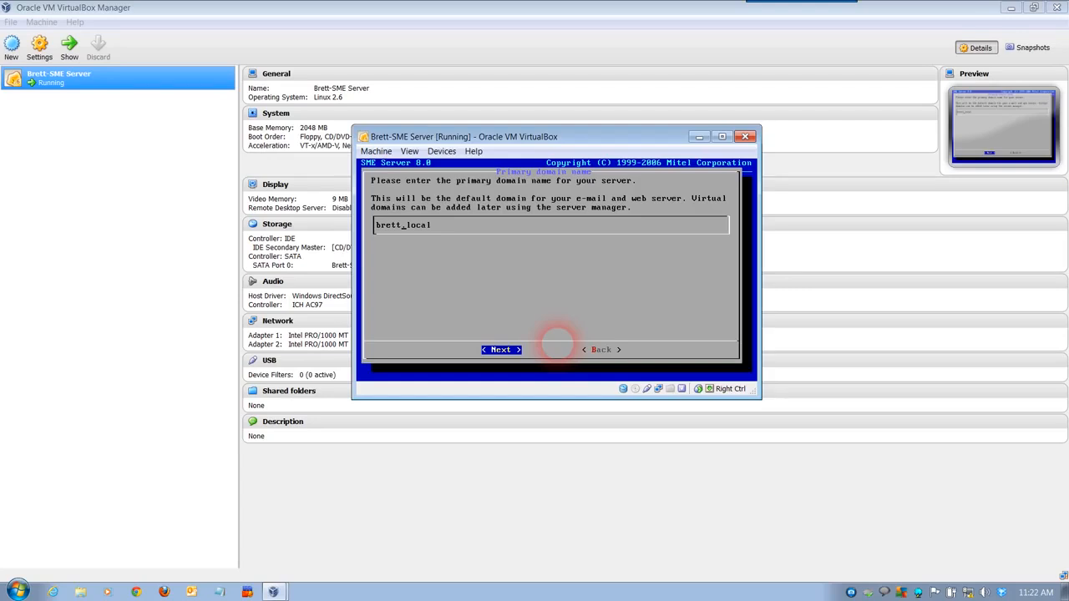
{"action": "left_click", "coordinate": [501, 349]}
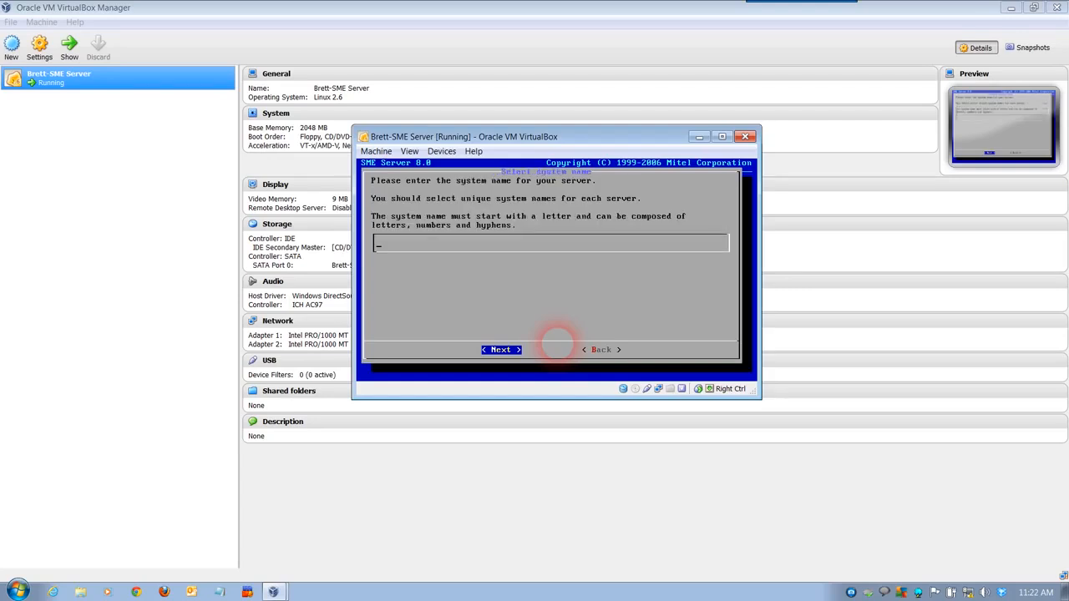
Enter the system name brettsme, correcting the typo, and confirm it
{"action": "type", "text": "b"}
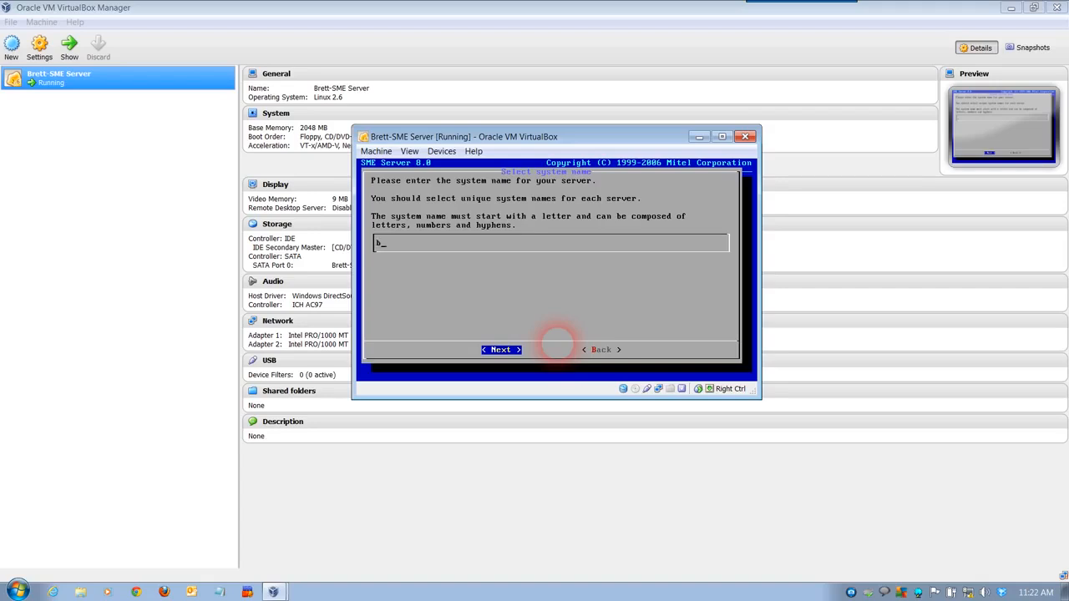
{"action": "type", "text": "retts"}
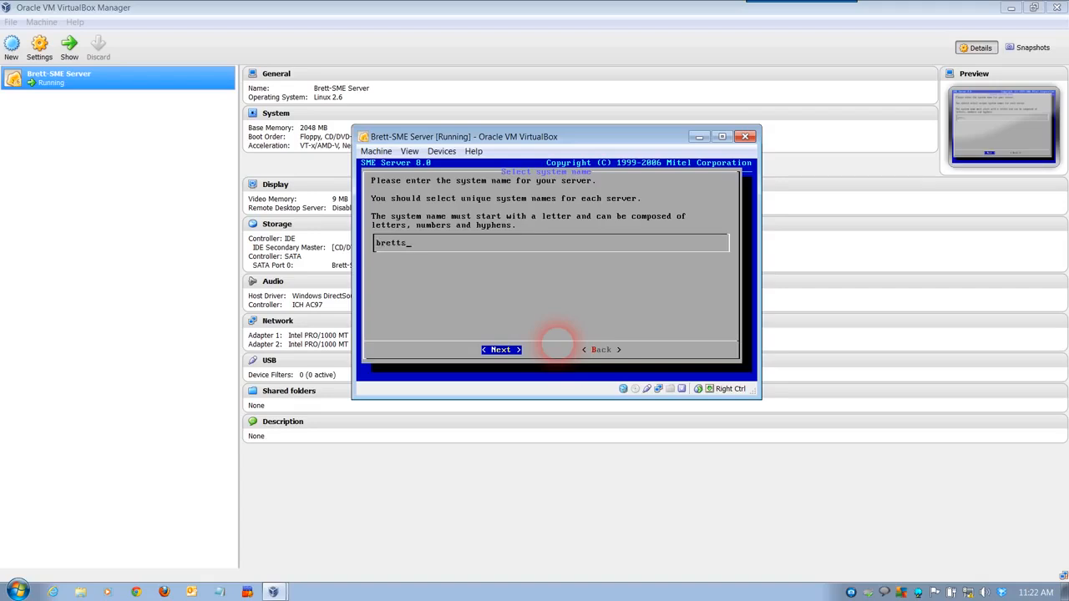
{"action": "type", "text": "sme"}
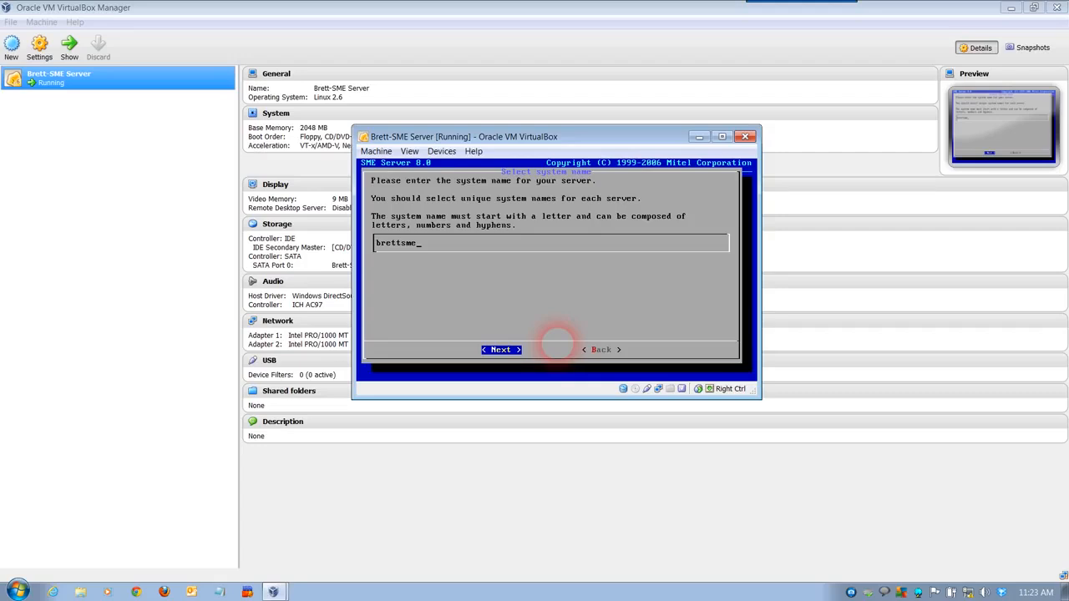
{"action": "type", "text": "svr"}
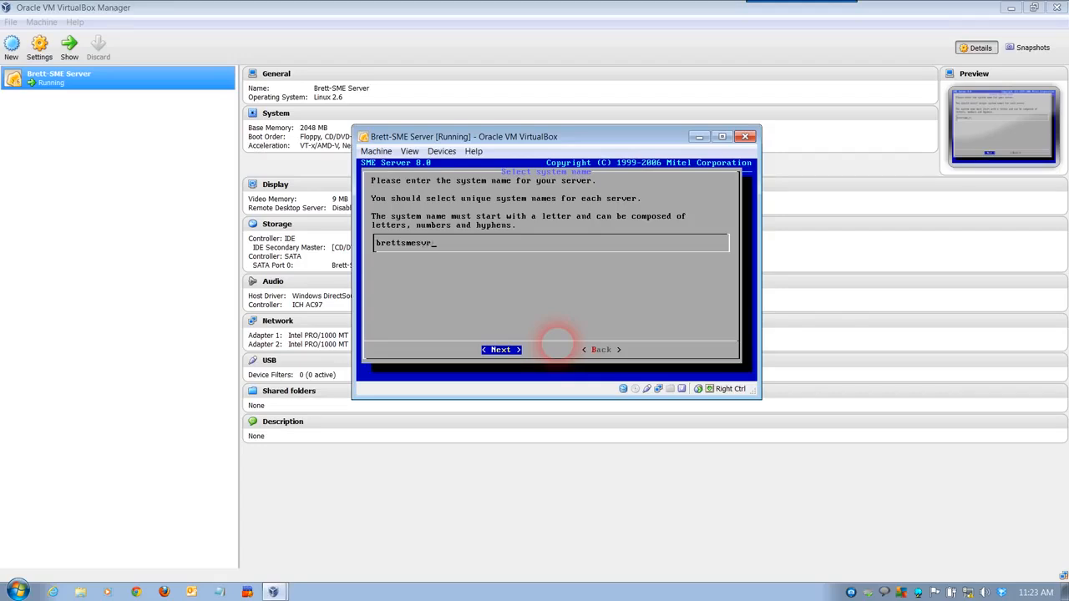
{"action": "key", "text": "BackSpace"}
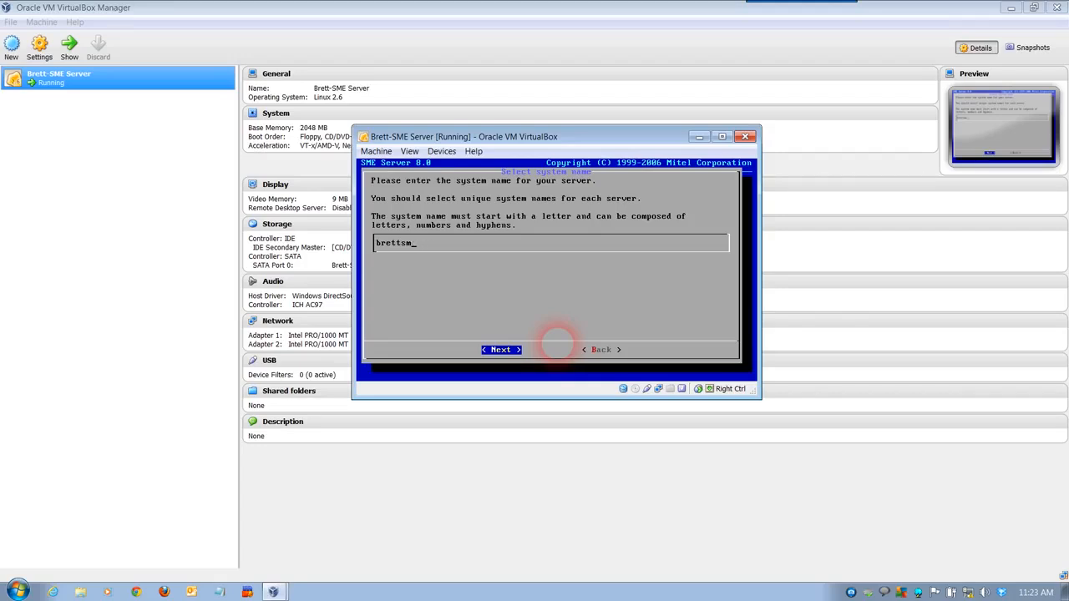
{"action": "type", "text": "e"}
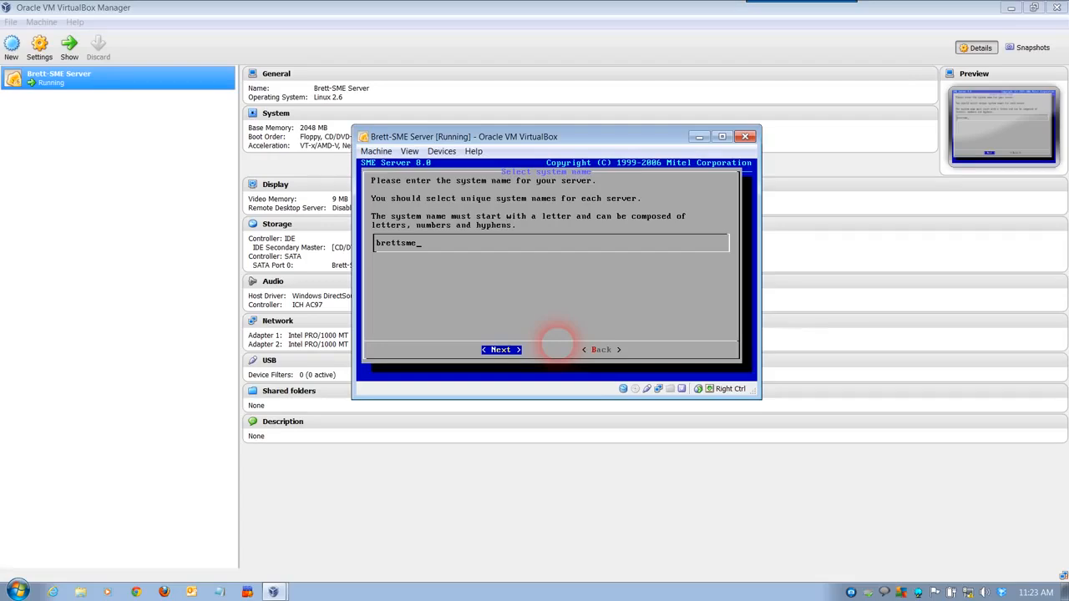
{"action": "left_click", "coordinate": [501, 350]}
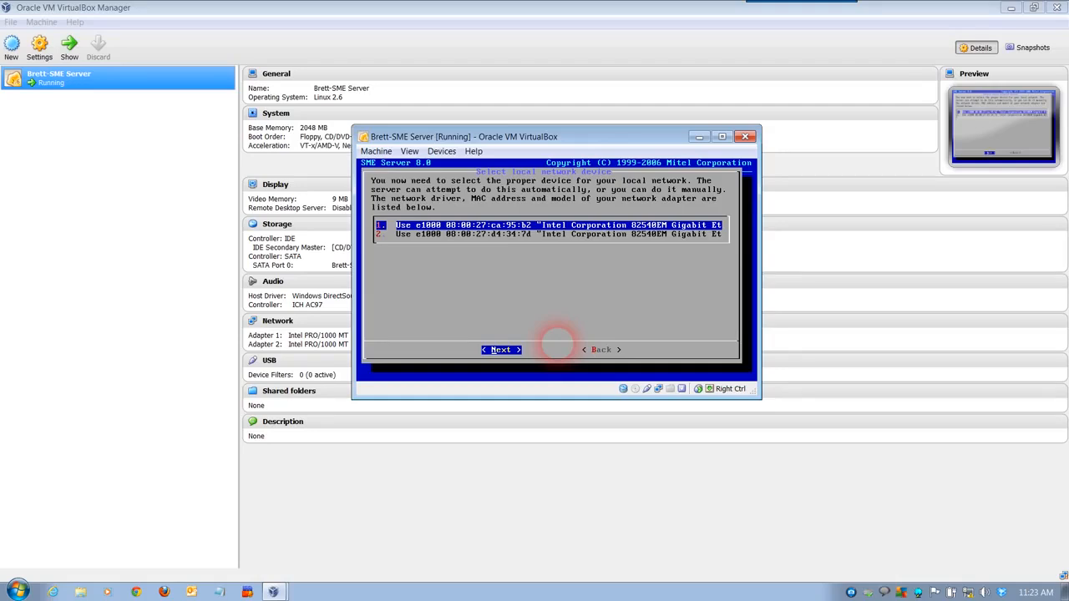
Use the first e1000 adapter for the local network with IP 192.168.113.1 and mask 255.255.255.0
{"action": "left_click", "coordinate": [501, 349]}
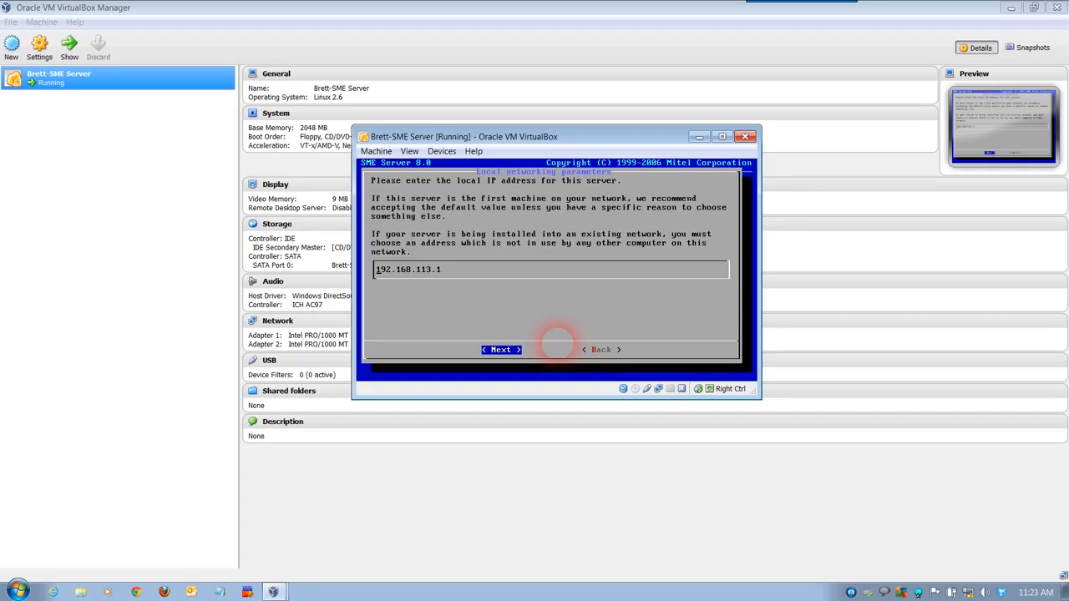
{"action": "left_click", "coordinate": [501, 349]}
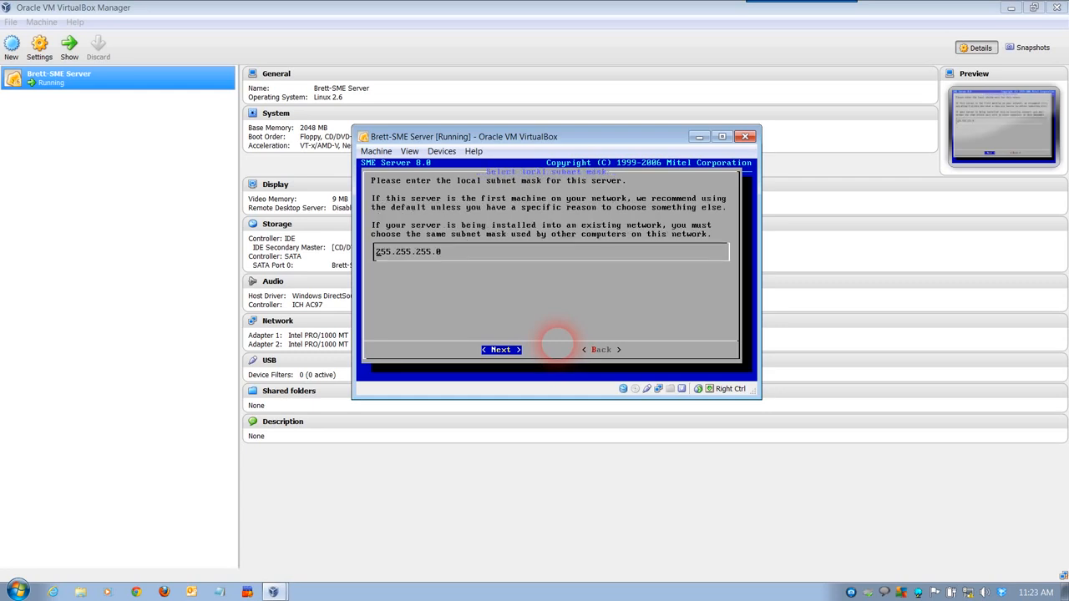
{"action": "left_click", "coordinate": [501, 349]}
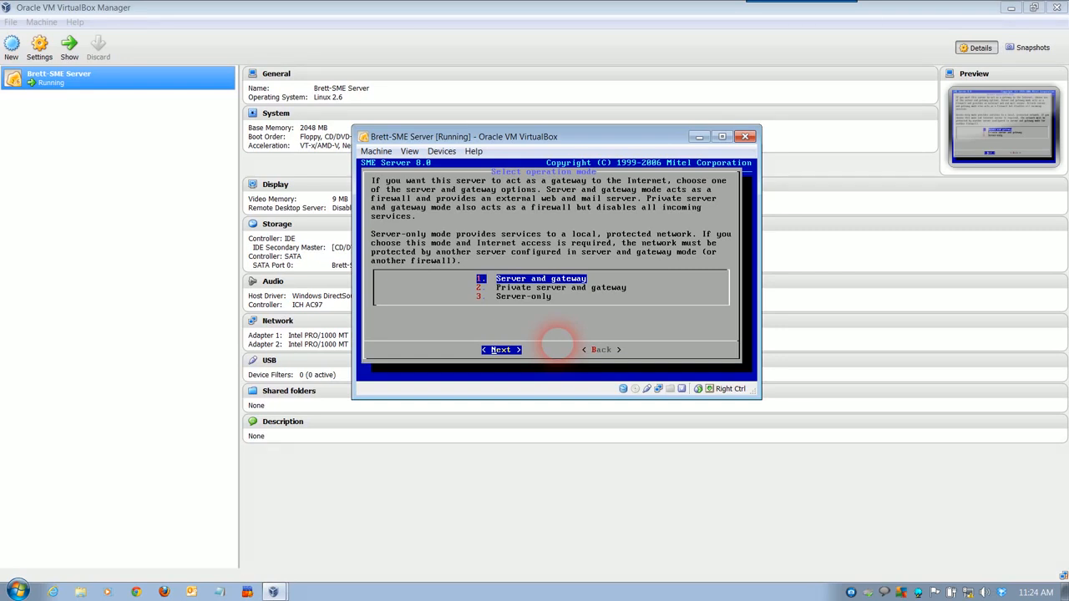
Choose server and gateway mode with dedicated access and the remaining e1000 adapter for the external network
{"action": "left_click", "coordinate": [501, 351]}
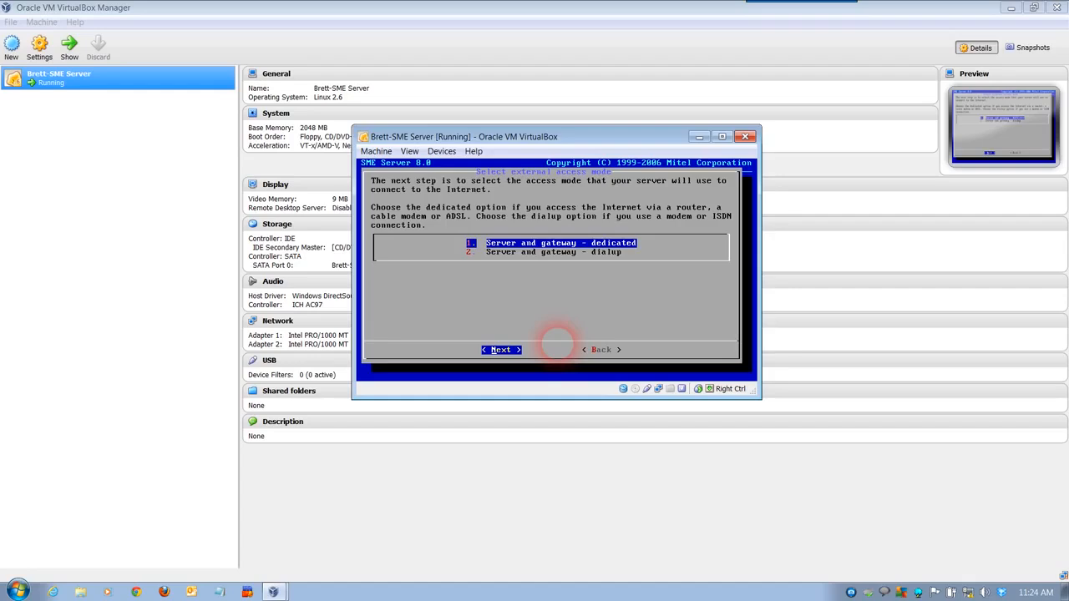
{"action": "left_click", "coordinate": [501, 349]}
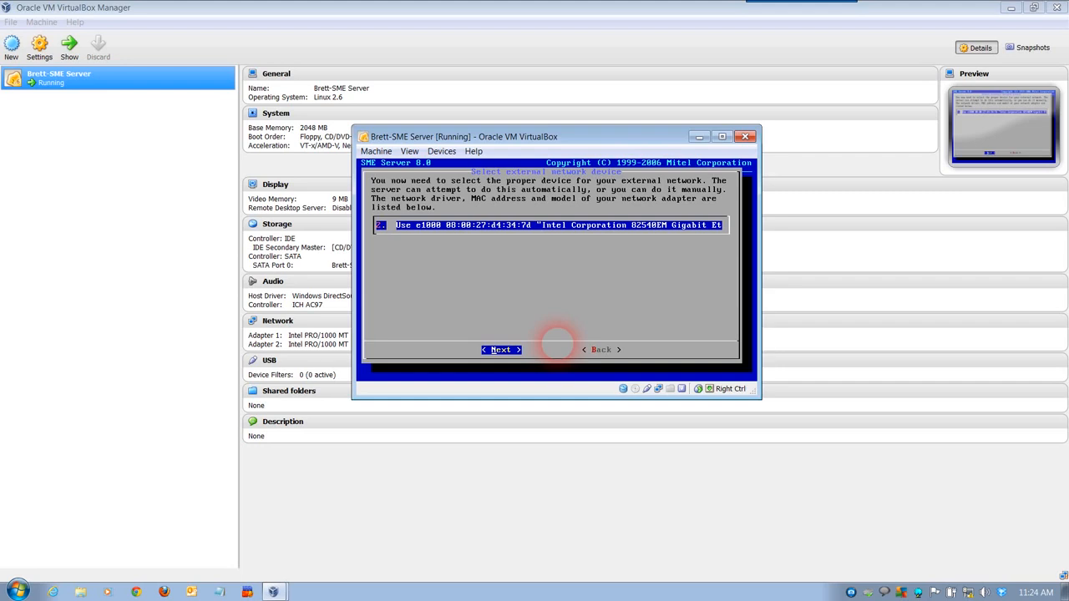
{"action": "left_click", "coordinate": [501, 349]}
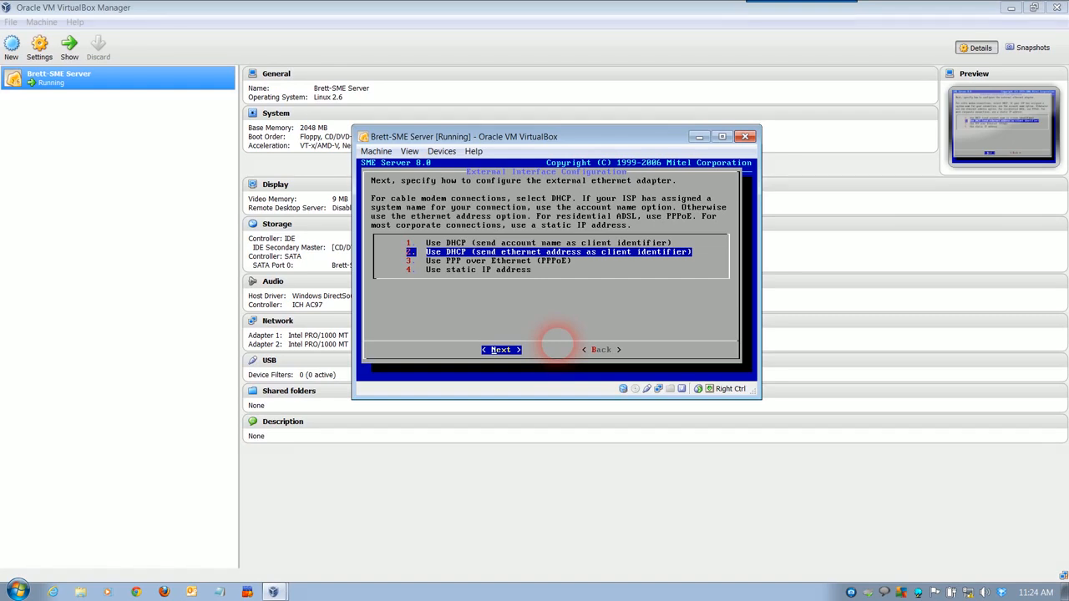
Set the external adapter to DHCP, decline dynamic DNS, and provide DHCP service to the local network
{"action": "left_click", "coordinate": [501, 349]}
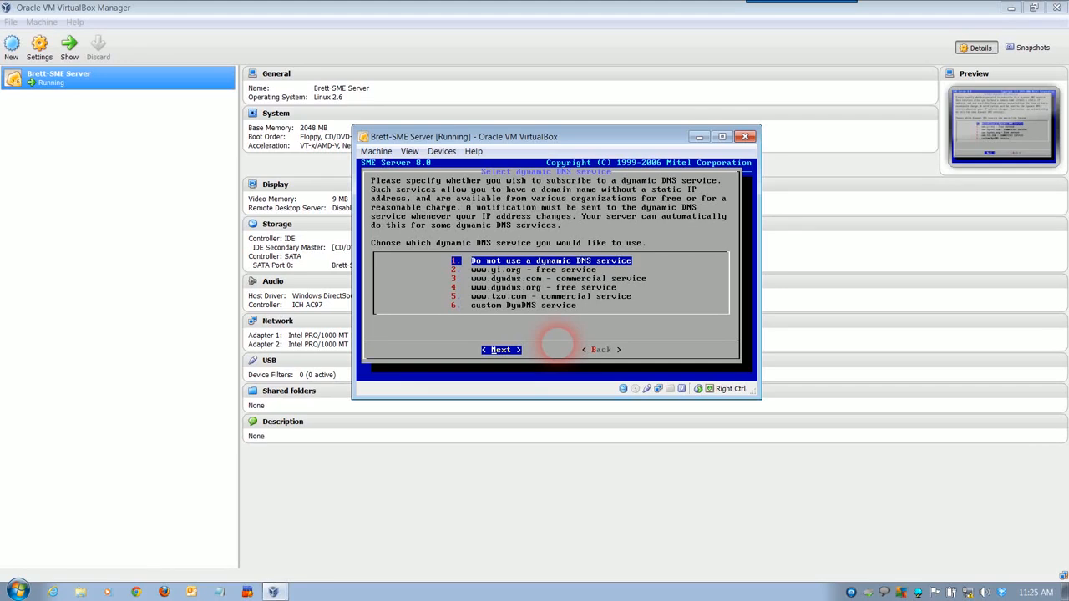
{"action": "left_click", "coordinate": [501, 349]}
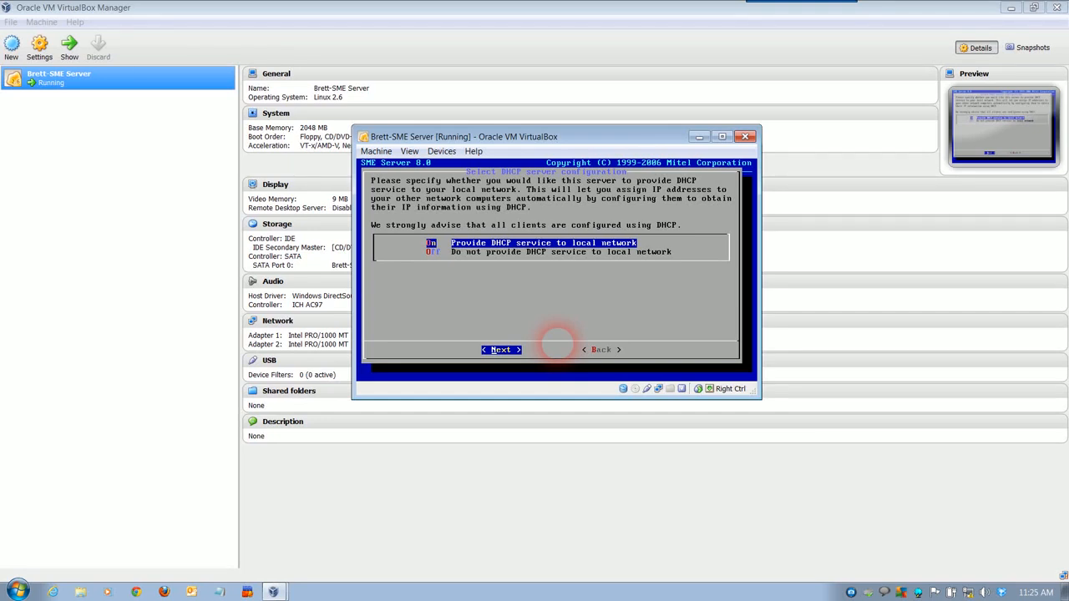
{"action": "left_click", "coordinate": [501, 349]}
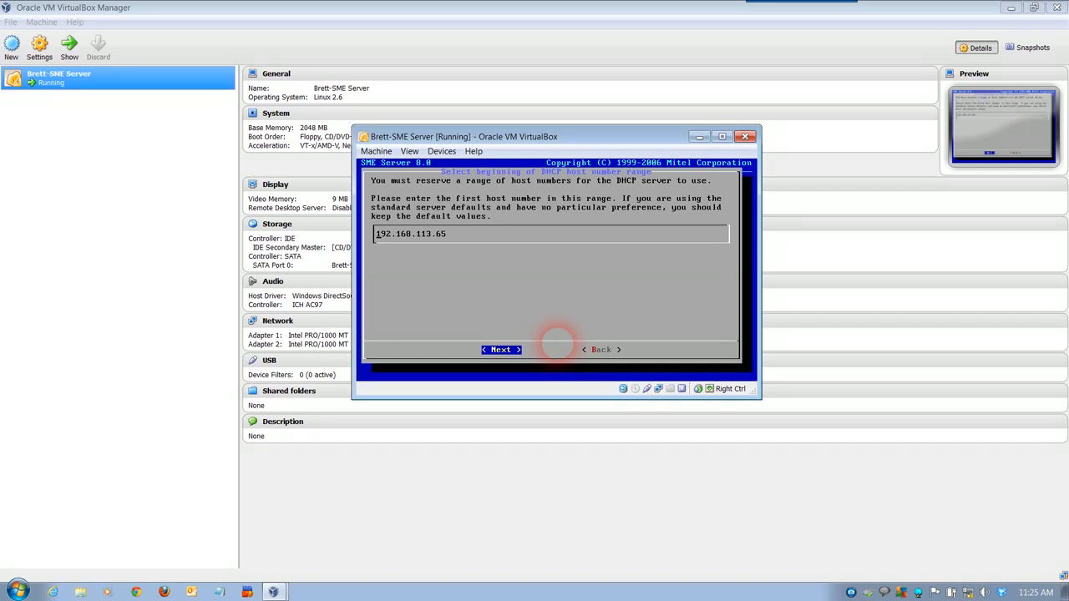
Accept the DHCP range 192.168.113.65–192.168.113.250 and leave the corporate DNS server blank
{"action": "left_click", "coordinate": [501, 349]}
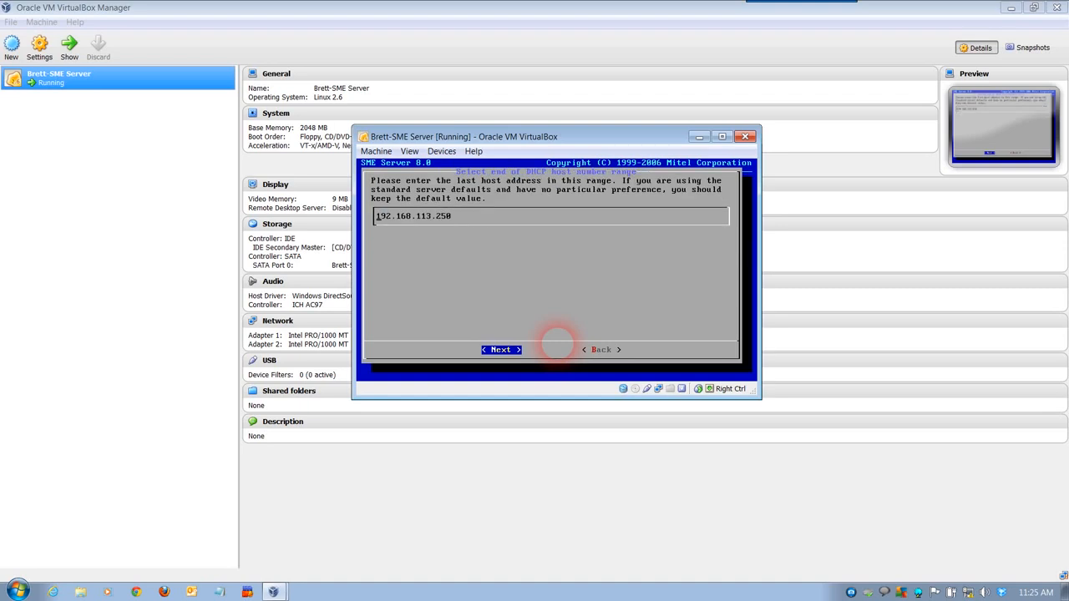
{"action": "left_click", "coordinate": [501, 349]}
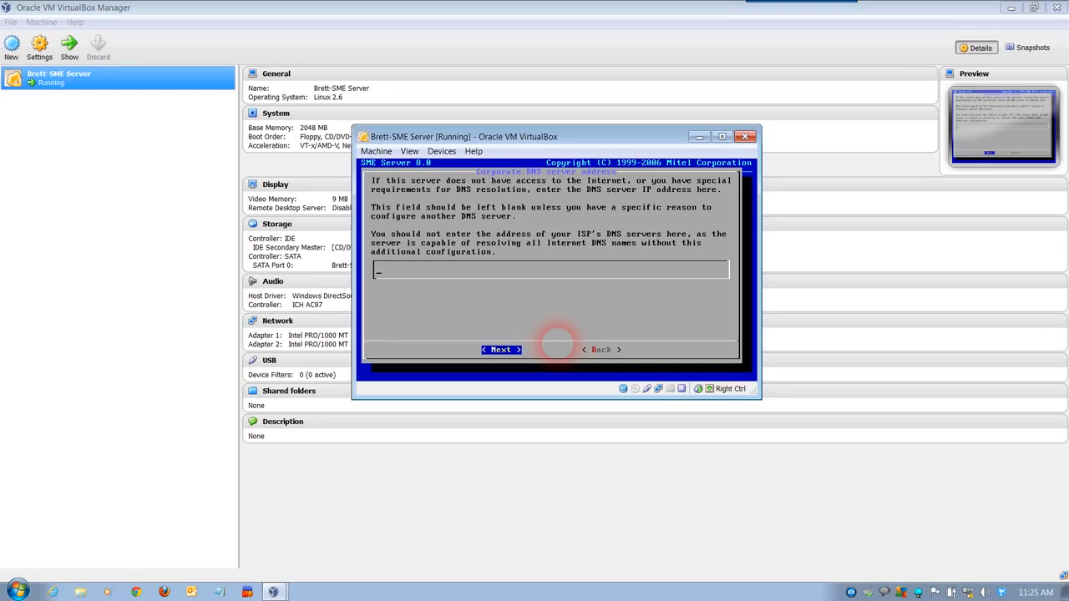
{"action": "left_click", "coordinate": [501, 349]}
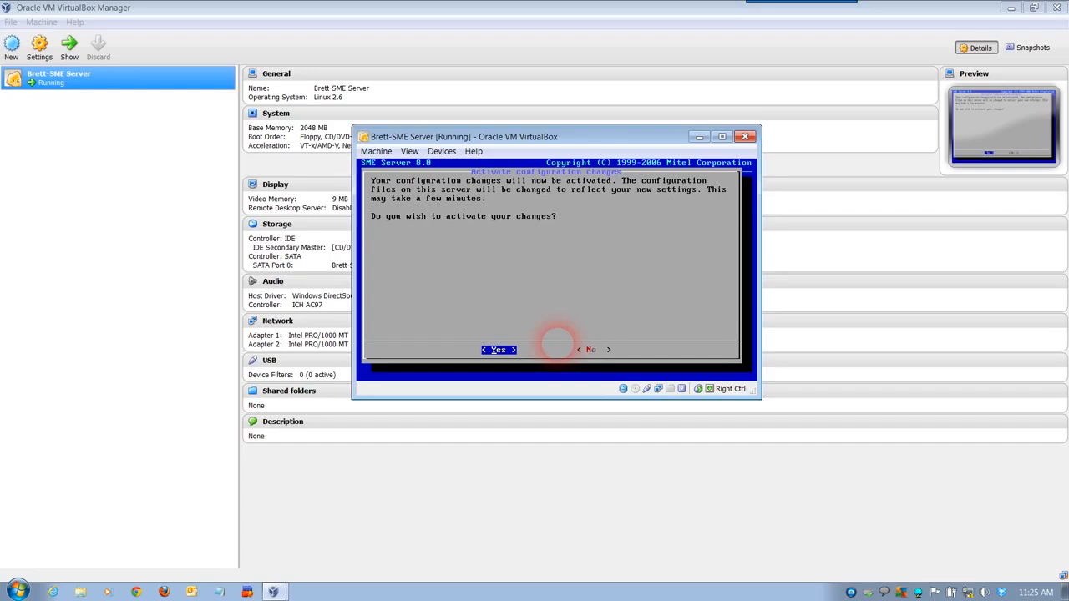
Confirm Yes to activate the configuration changes and let the server restart to its login prompt
{"action": "left_click", "coordinate": [498, 349]}
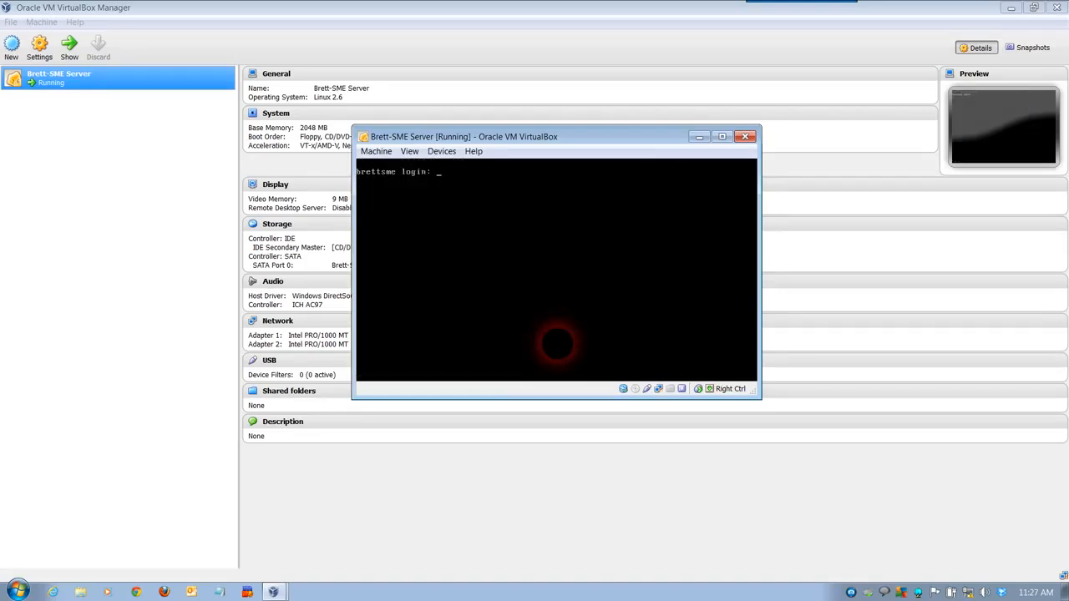
Log in as admin and browse the server console menu options
{"action": "type", "text": "admin"}
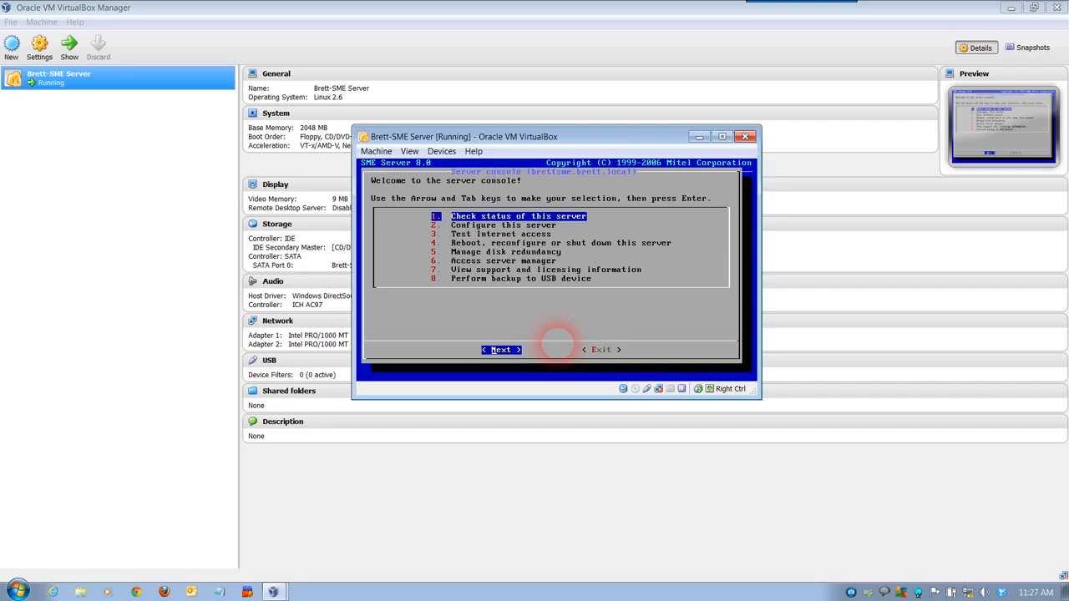
{"action": "key", "text": "Down"}
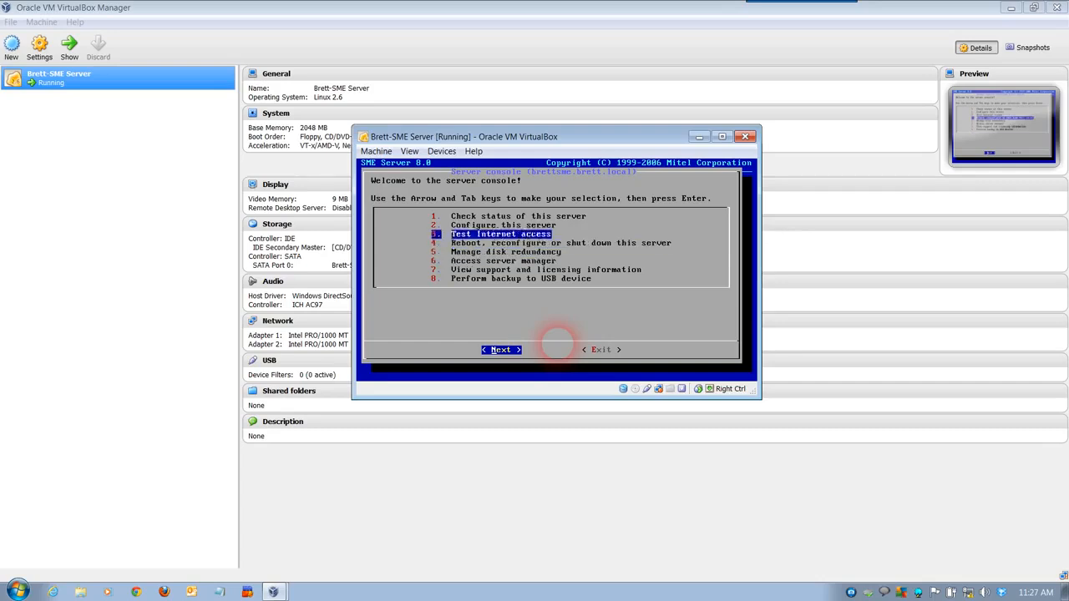
{"action": "key", "text": "Up"}
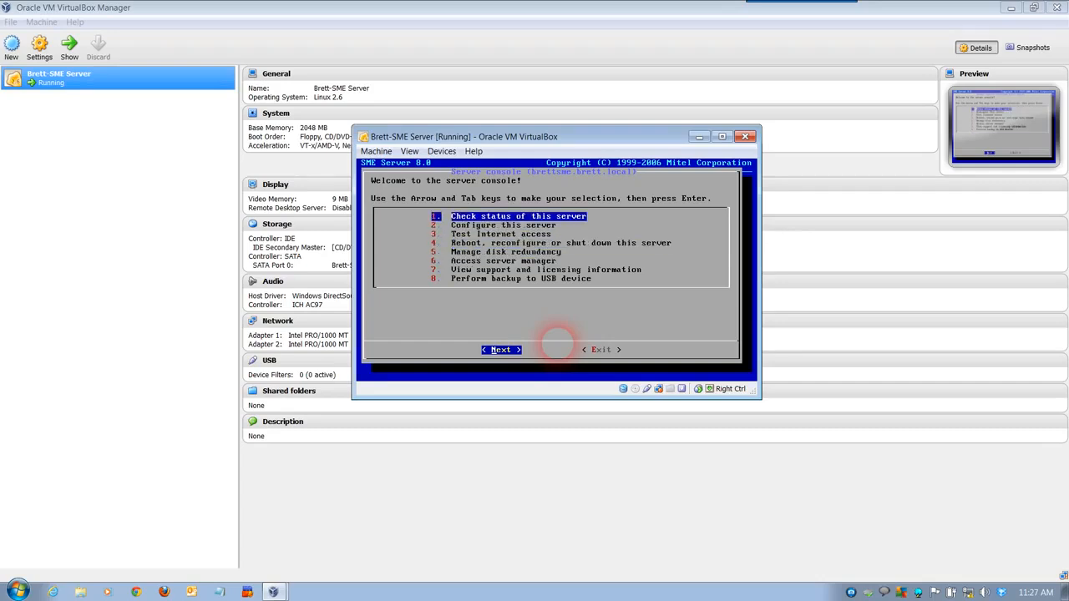